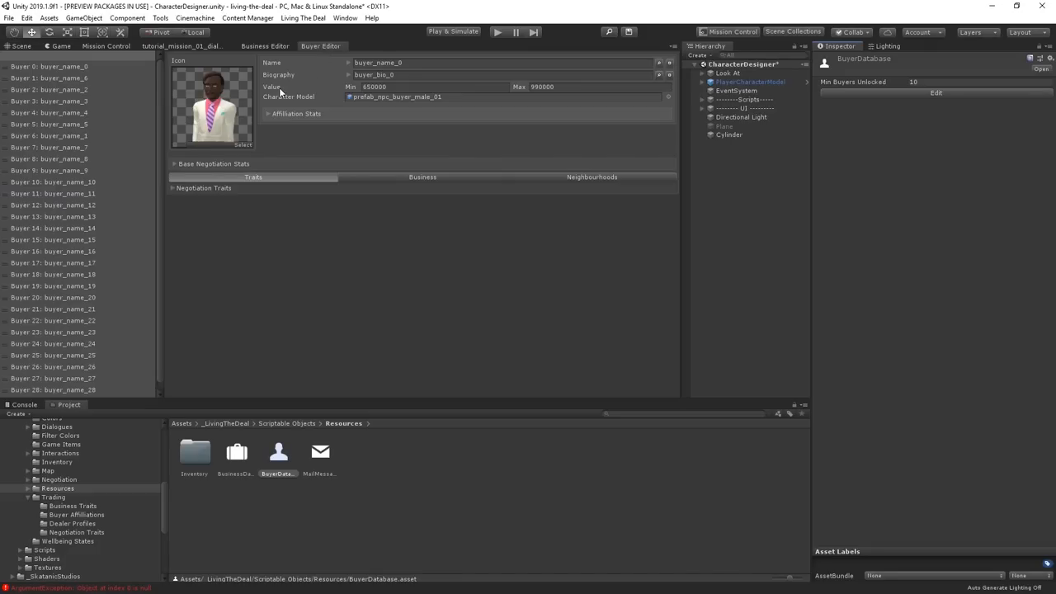
- Show the Buyer and cafe order editors, then switch to the Mission Control node graph
left_click(52, 101)
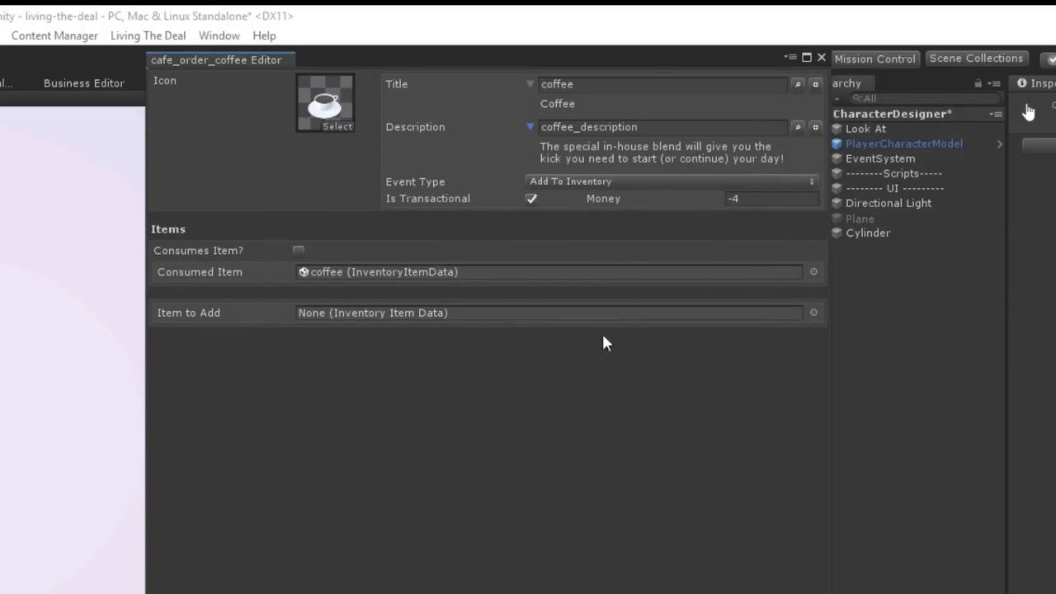
mouse_move(557, 375)
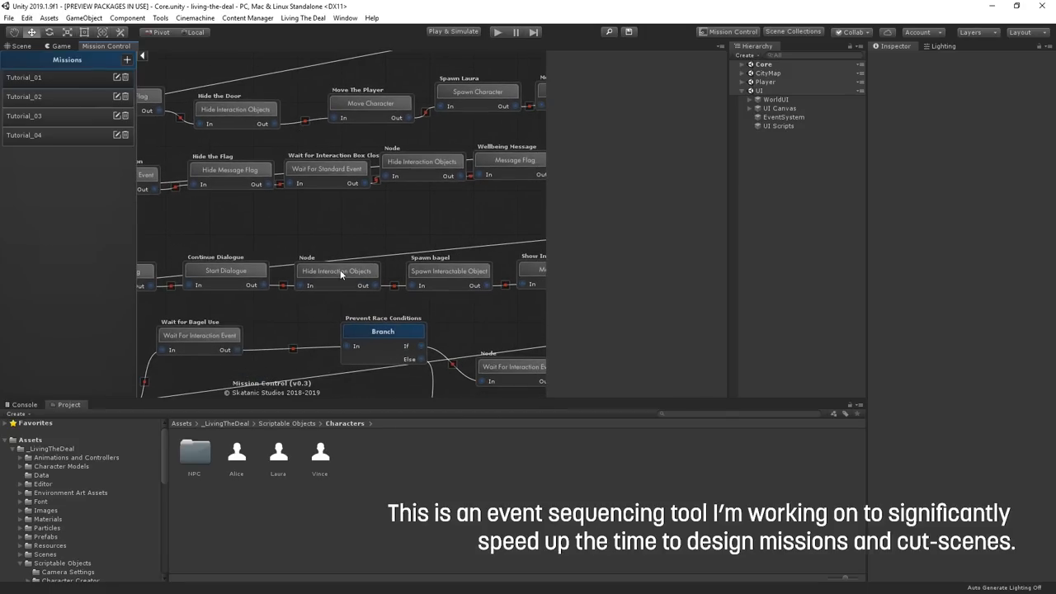
left_click(337, 275)
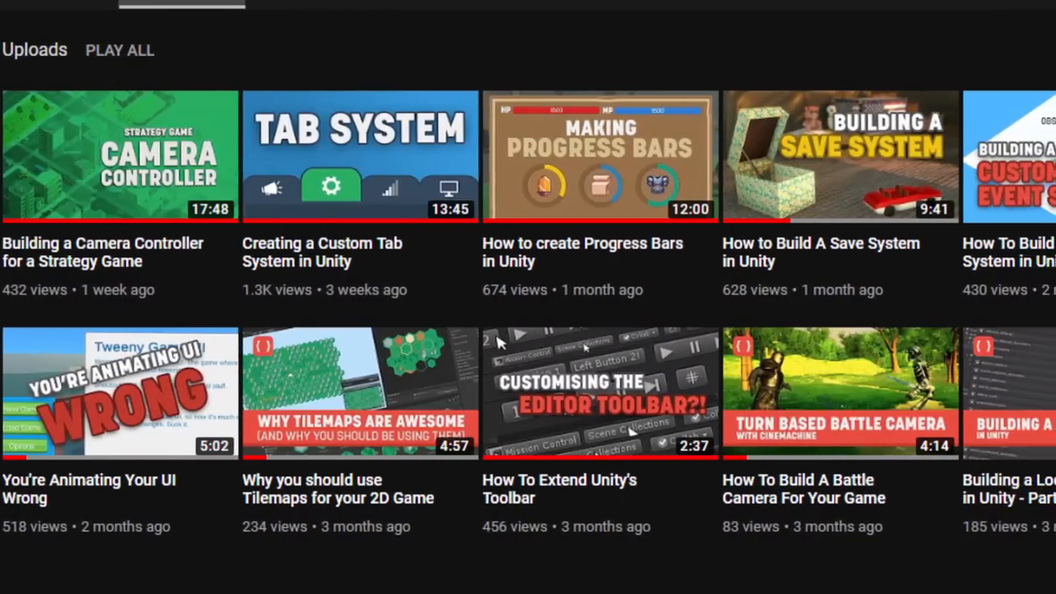
- Scroll the channel's Uploads row right to the Building a Localization Tool videos
scroll("right", 3)
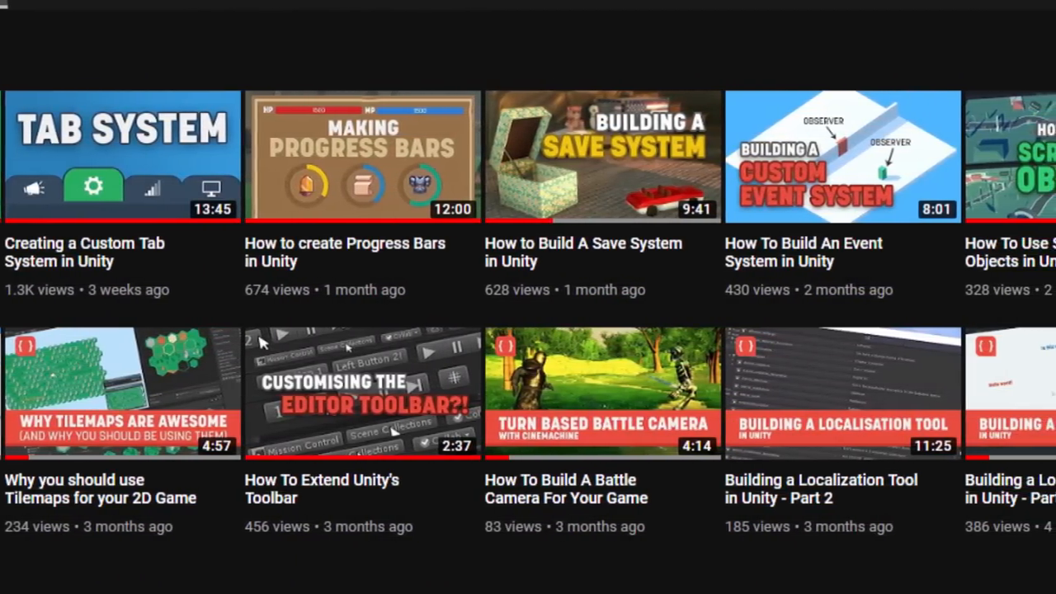
scroll("right", 3)
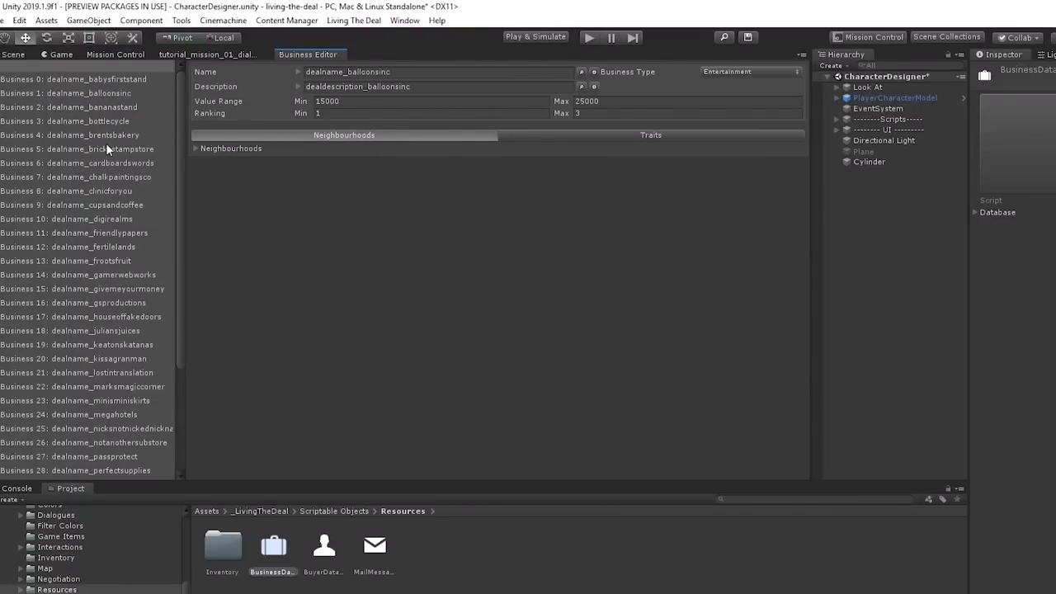
- Select Business 11 (dealname_friendlypapers), then search 'tex' in the Localiser Key Search window
left_click(99, 233)
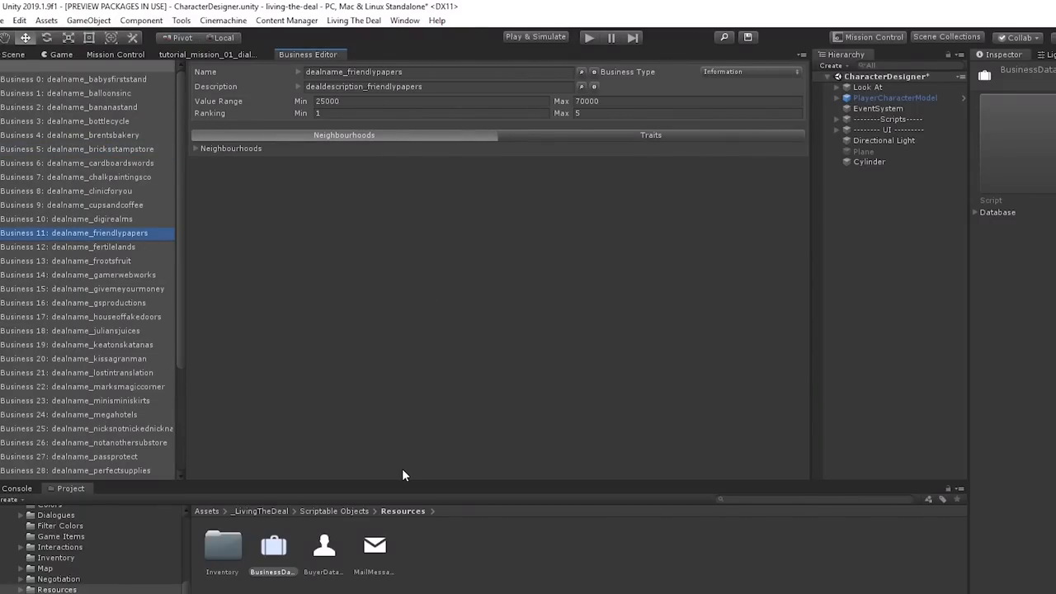
left_click(323, 549)
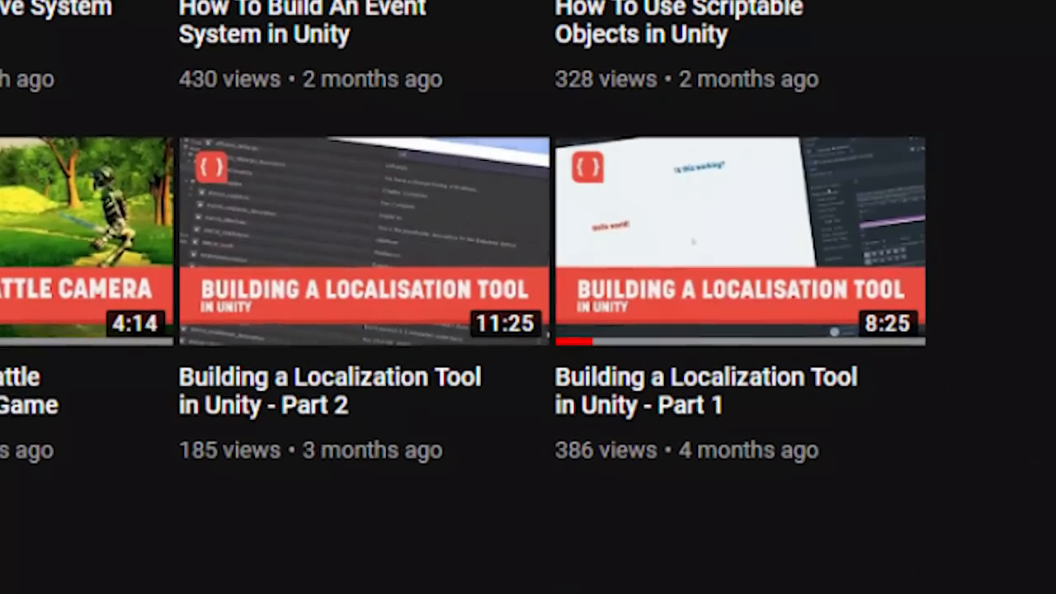
scroll("down", 3)
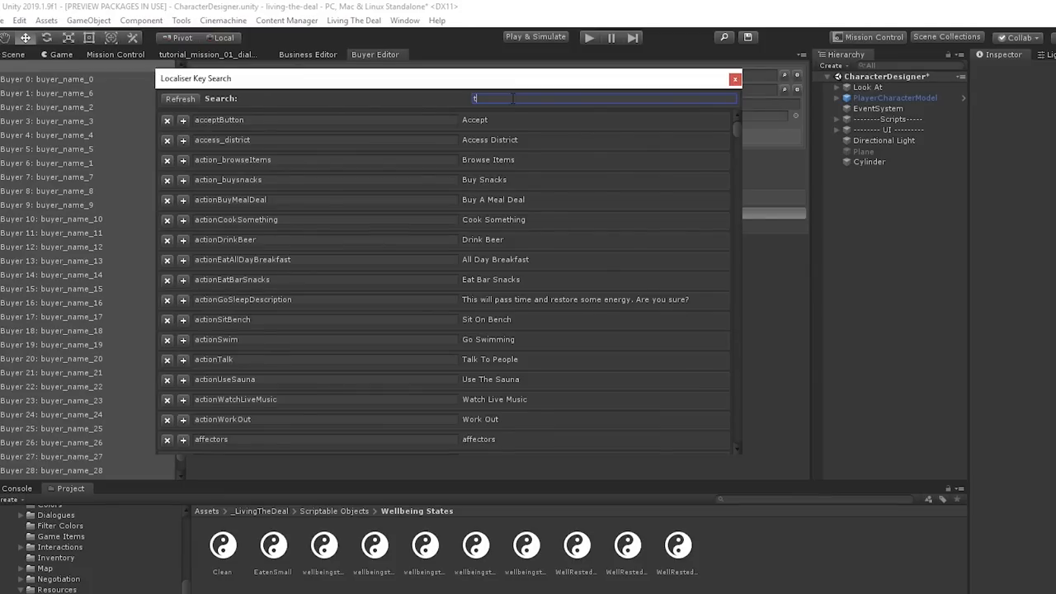
type("tex")
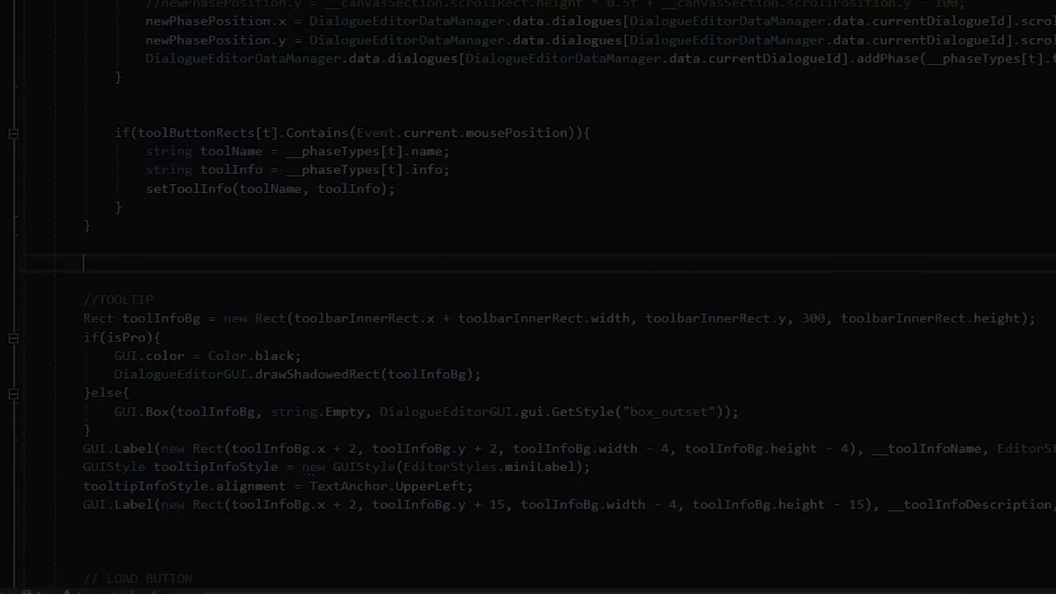
scroll("down", 3)
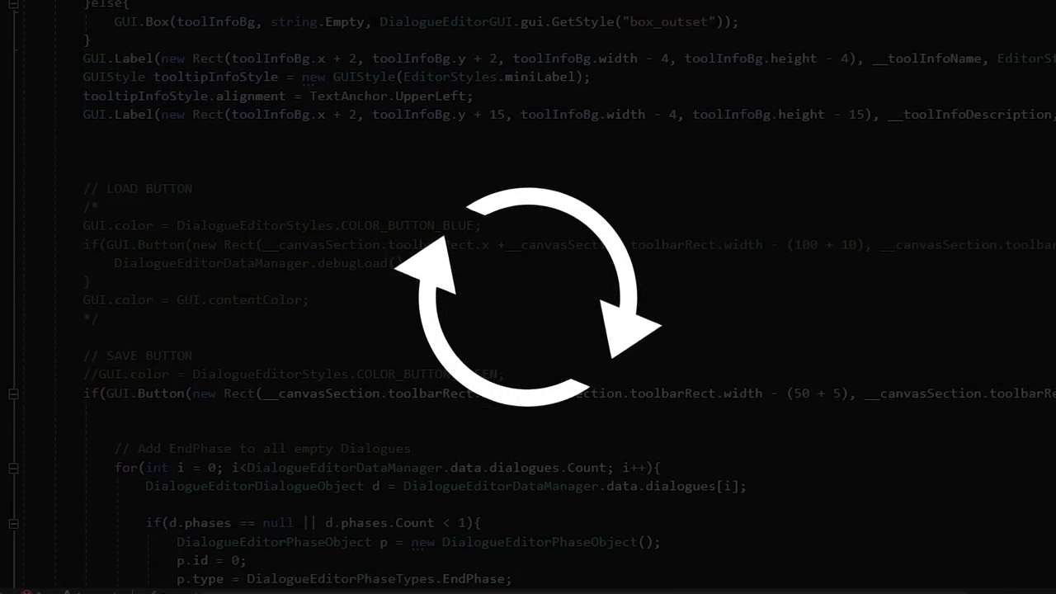
scroll("down", 3)
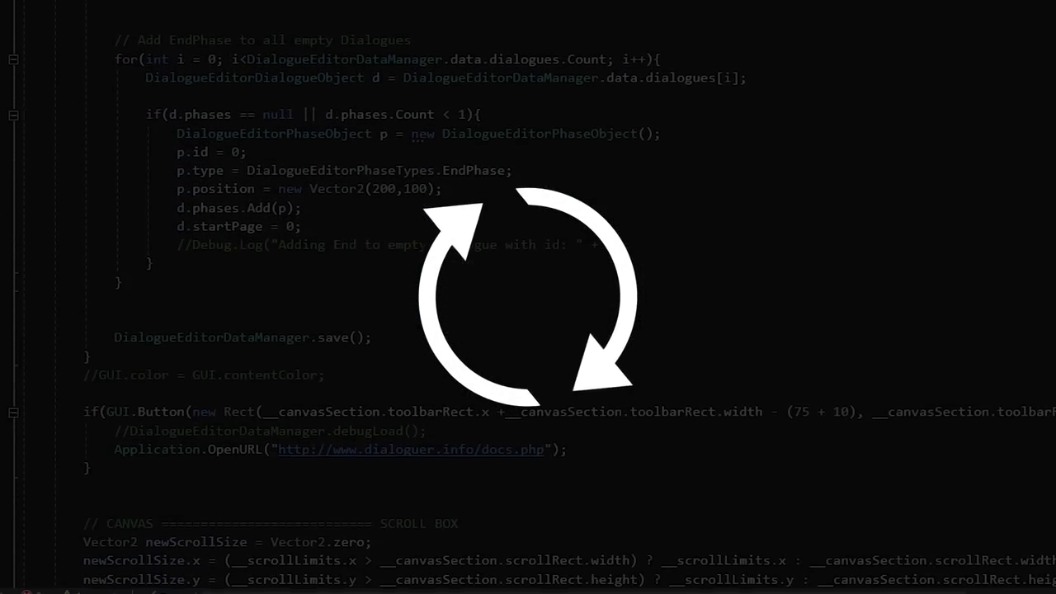
scroll("down", 3)
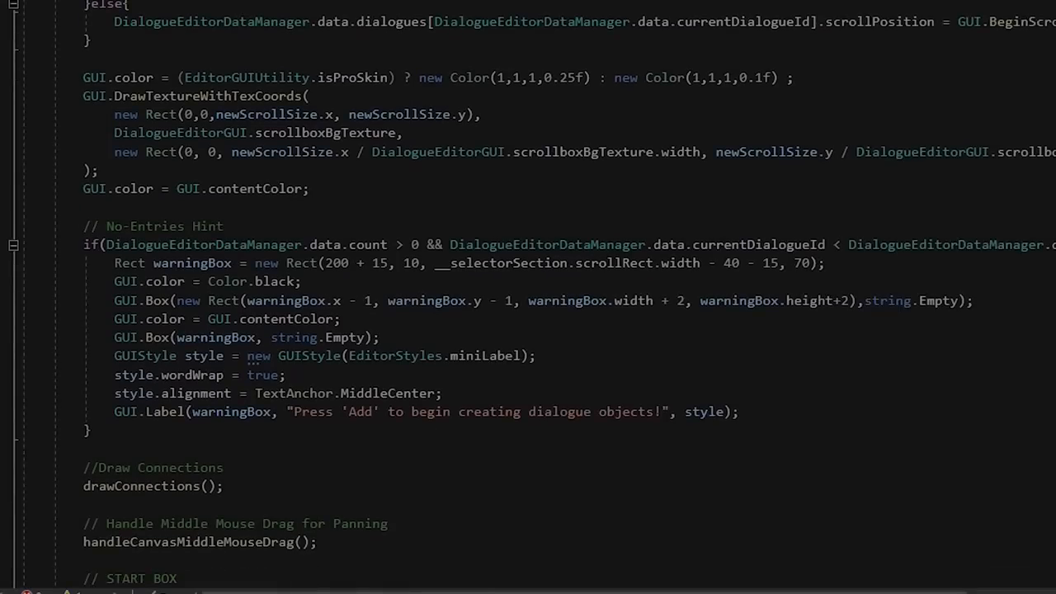
scroll("down", 3)
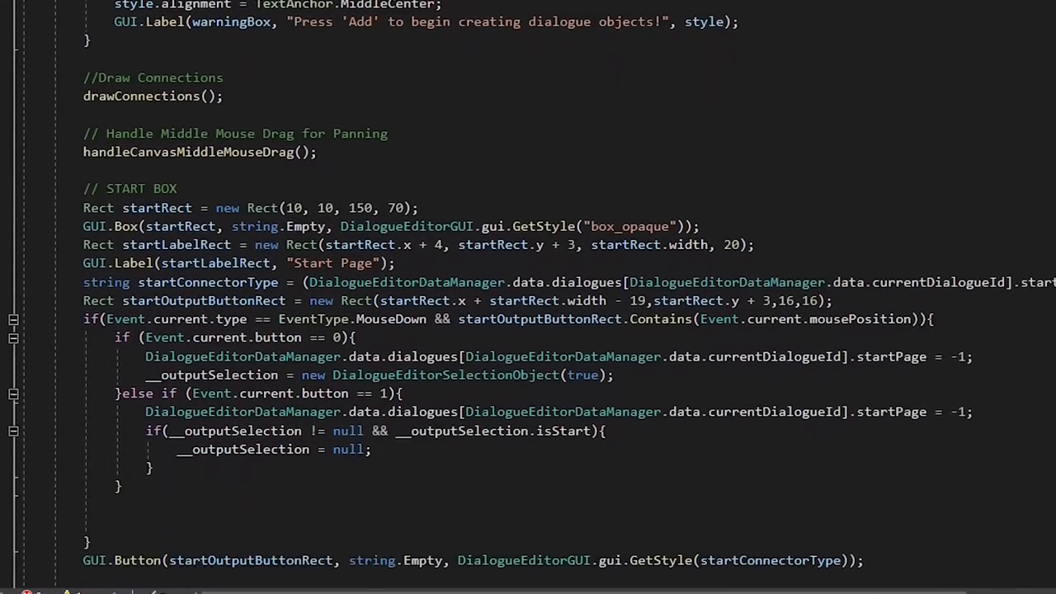
scroll("down", 3)
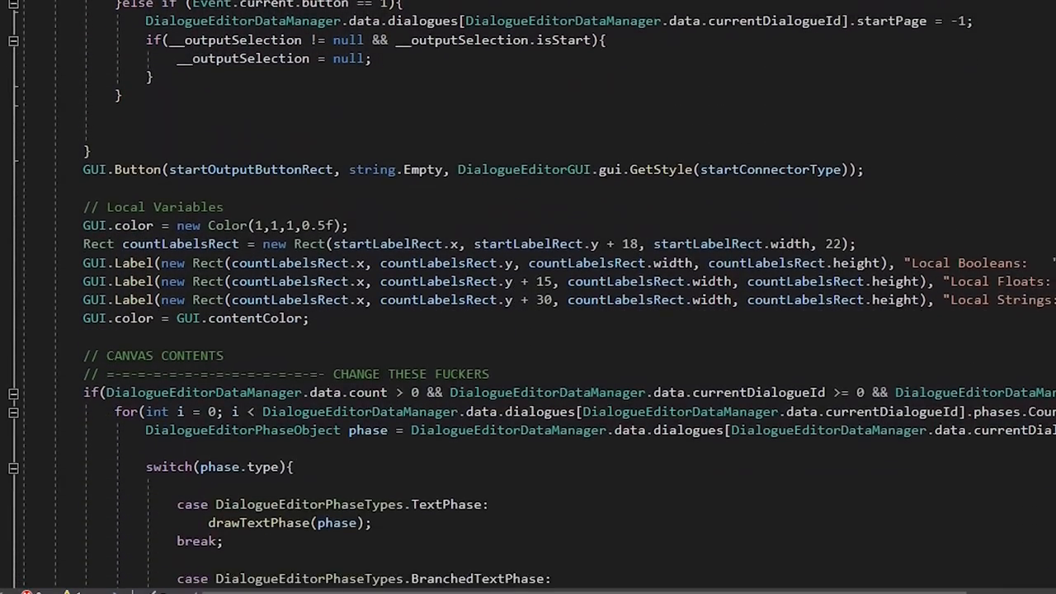
scroll("down", 3)
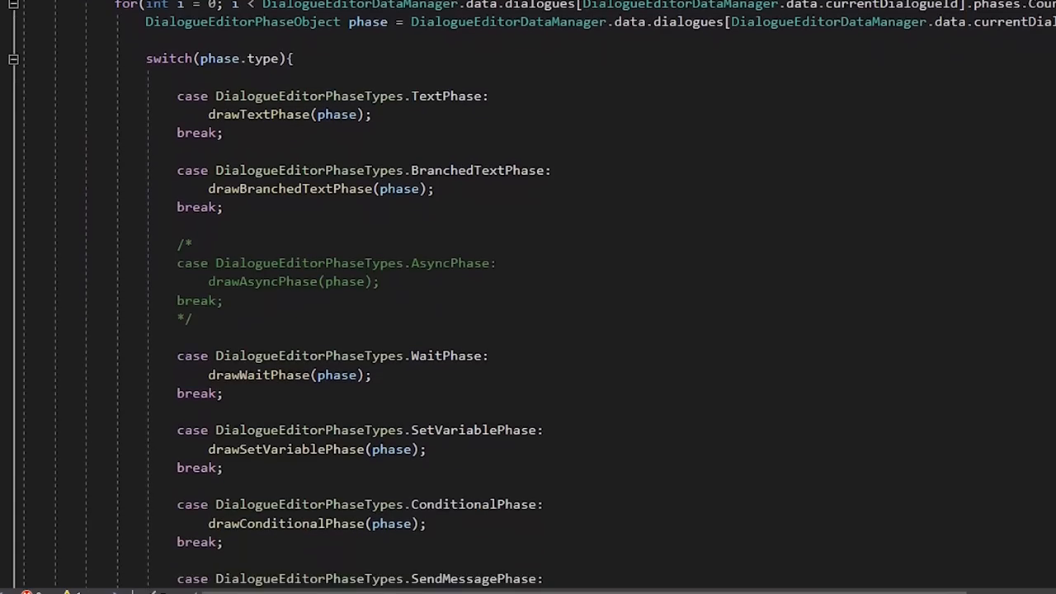
scroll("down", 3)
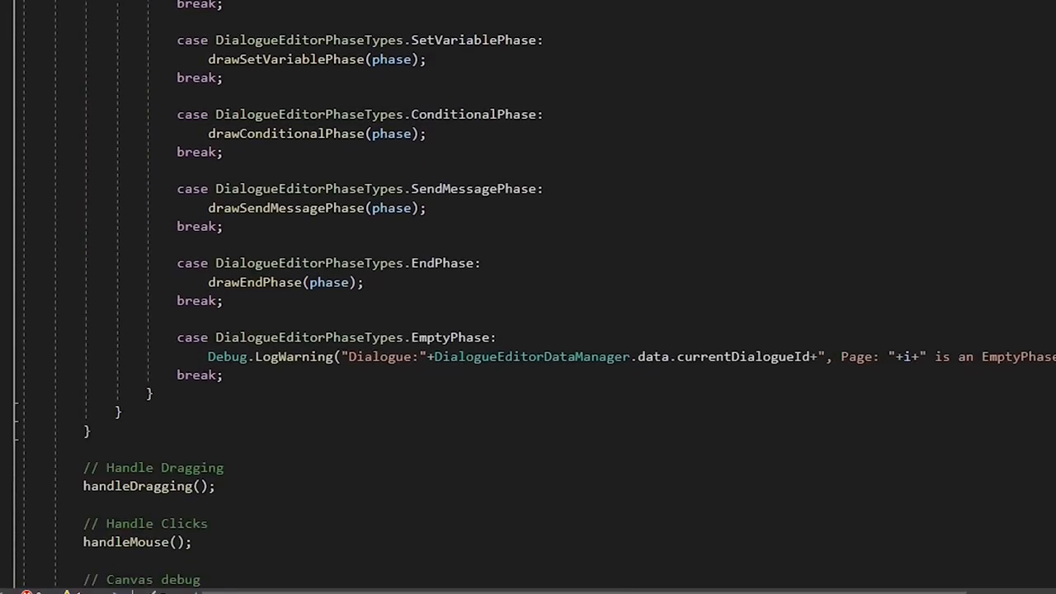
scroll("down", 3)
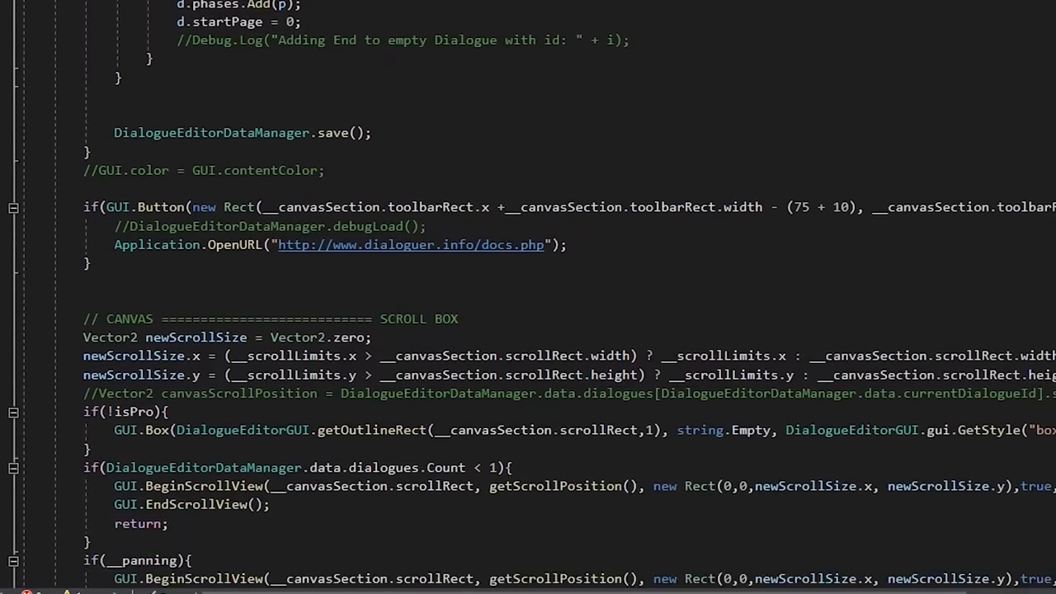
scroll("down", 3)
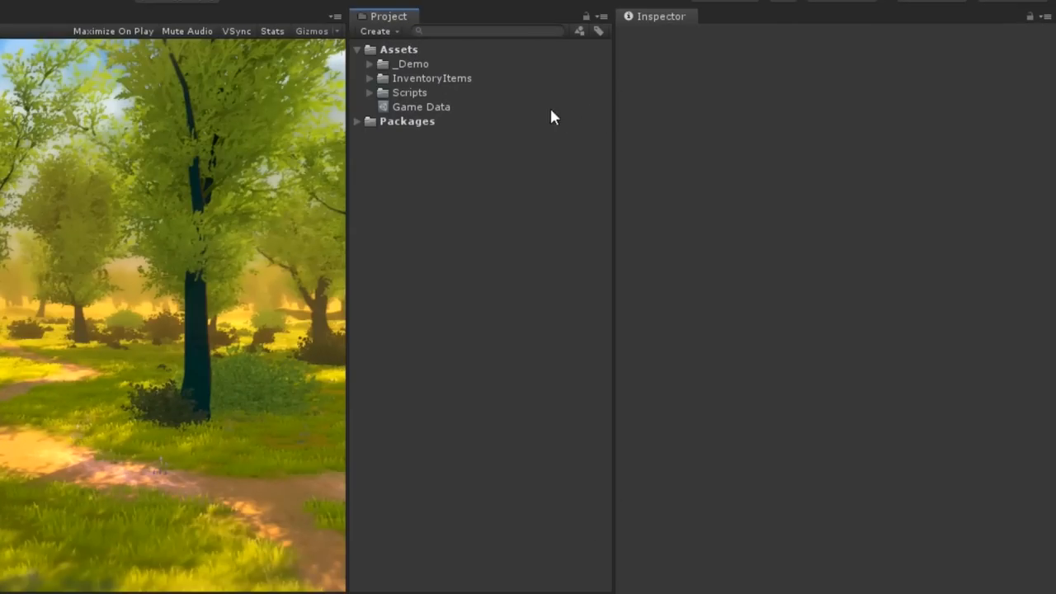
- Select the Game Data asset and expand Element 0 and Element 1 in the Inspector
left_click(421, 106)
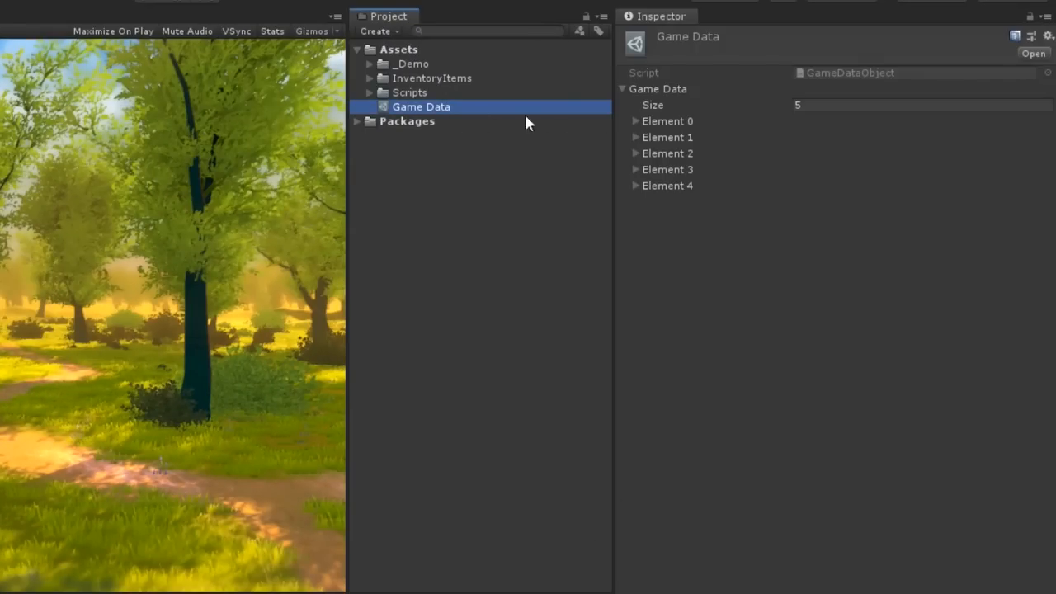
left_click(635, 121)
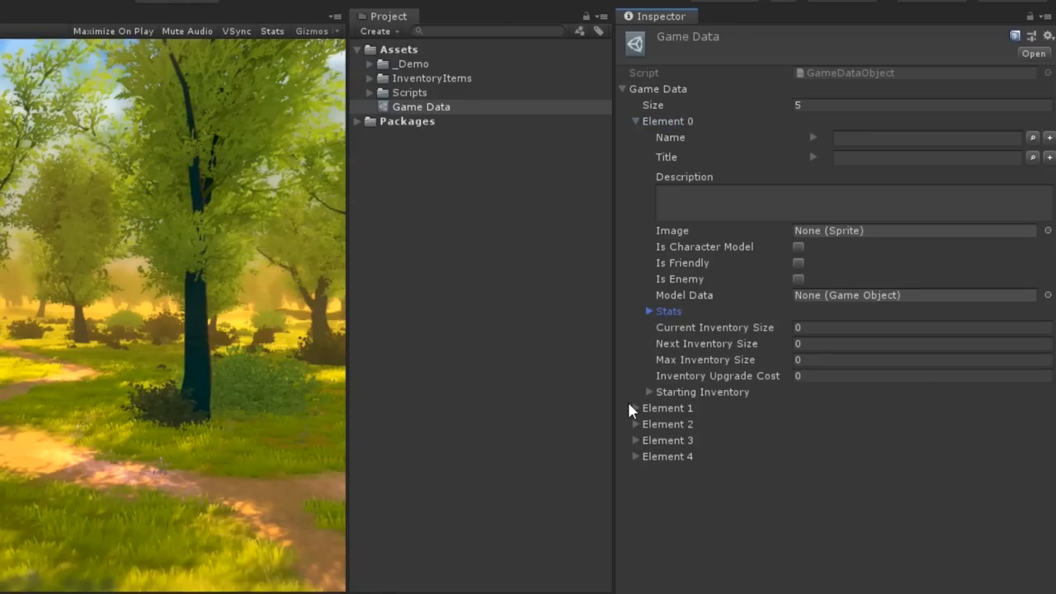
left_click(635, 407)
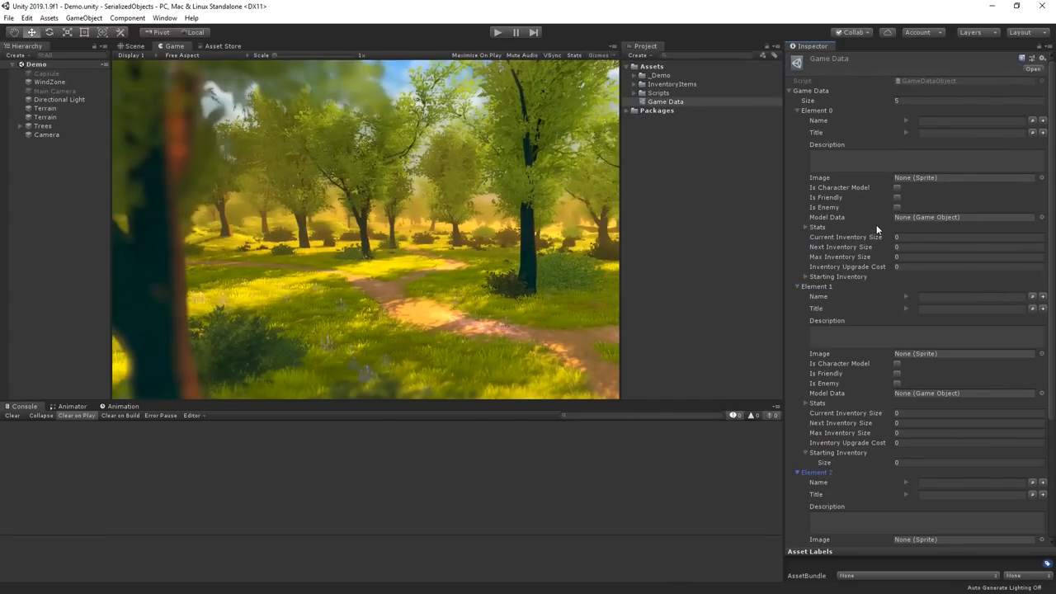
mouse_move(913, 209)
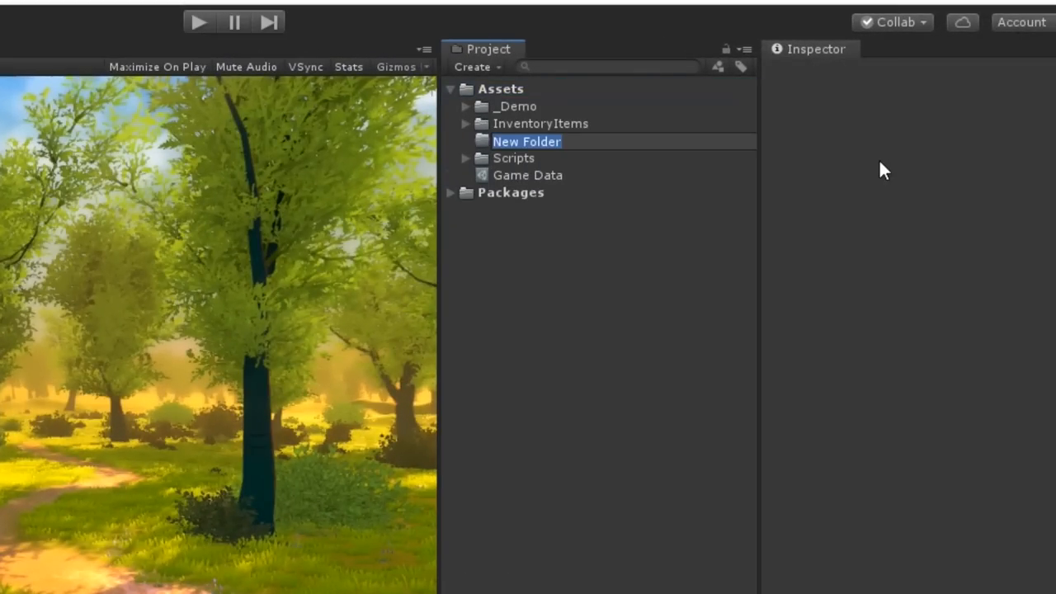
- Create a C# script named GameDataObjectEditorWindow inside the Editor folder
right_click(510, 123)
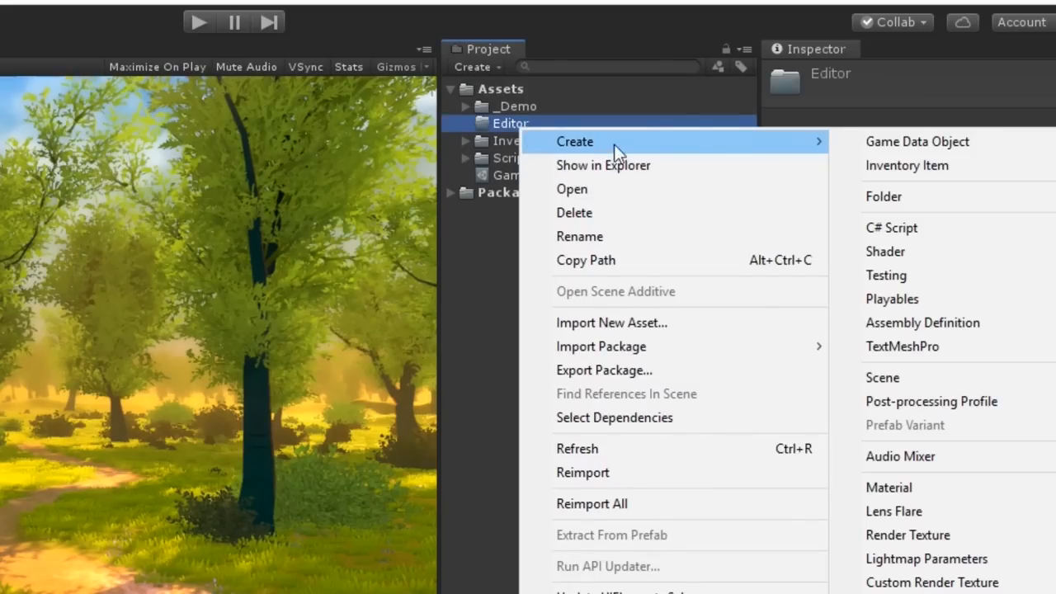
left_click(891, 228)
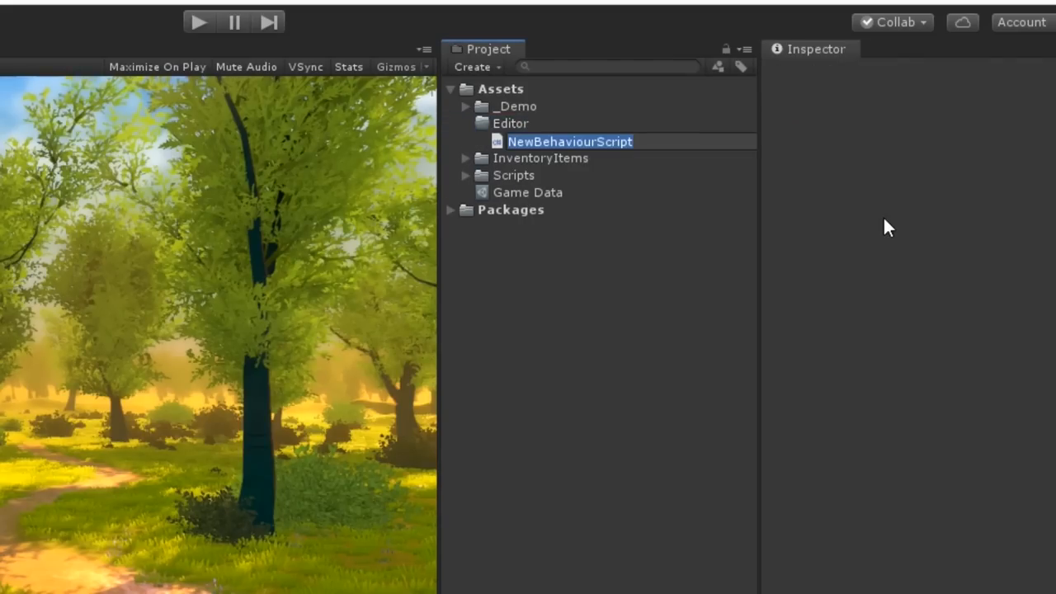
type("GameDataObjectCustomEditor")
type("GameDataObjectEditorWindow")
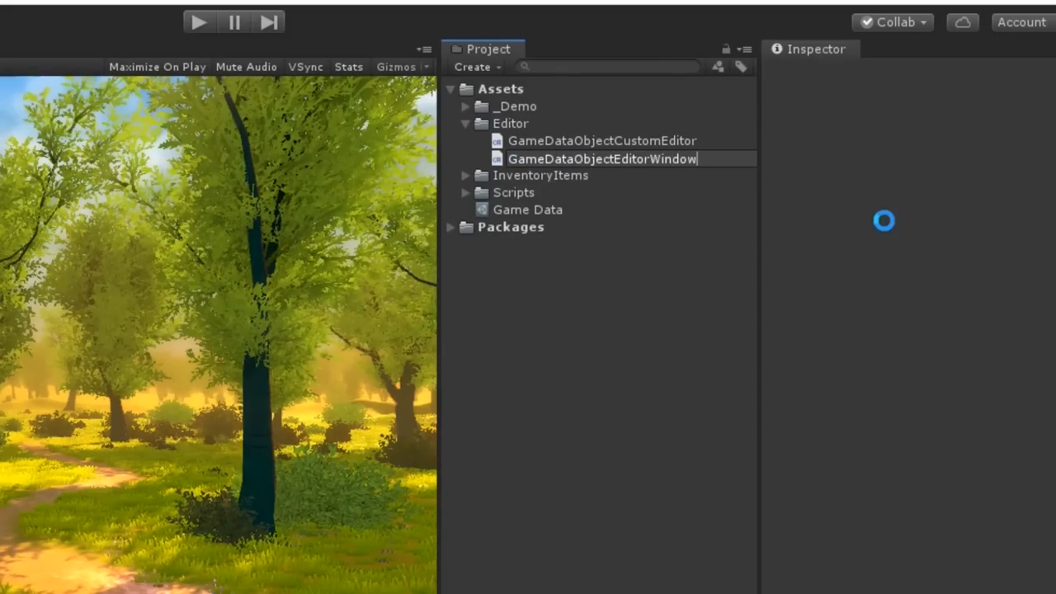
left_click(602, 157)
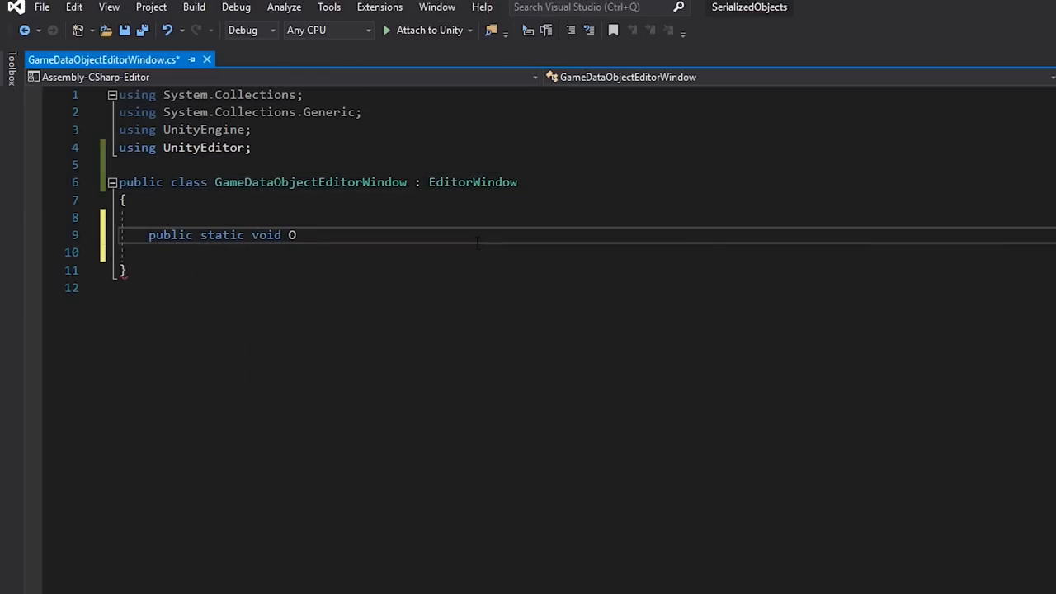
- Write Open(GameDataObject dataObject) calling GetWindow<GameDataObjectEditorWindow>("Game Data Editor")
type("pen(GameDataObject dataObject) { }")
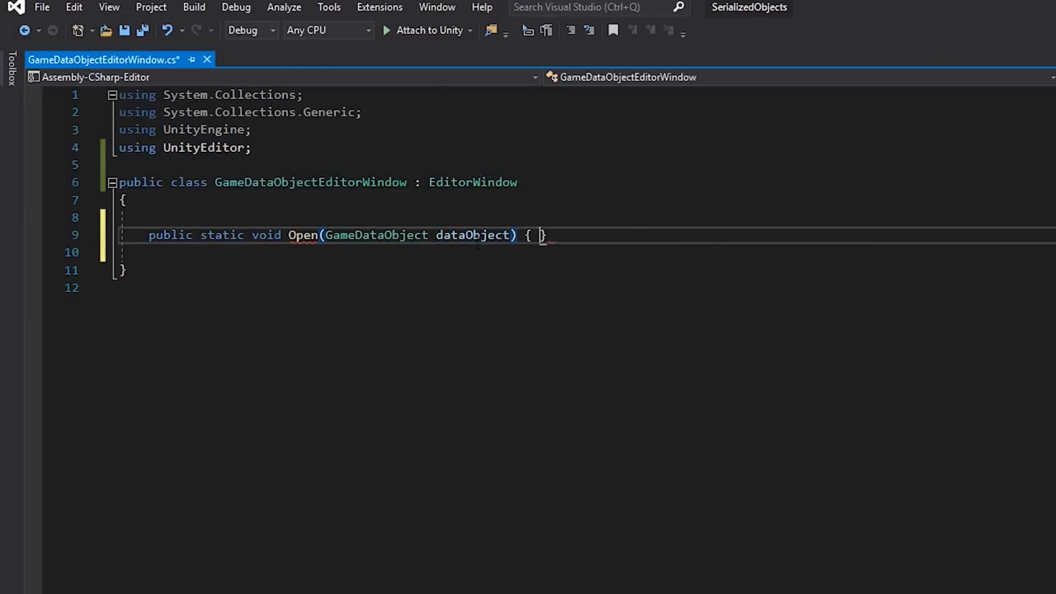
type("GameDataObjectEditorWindow window")
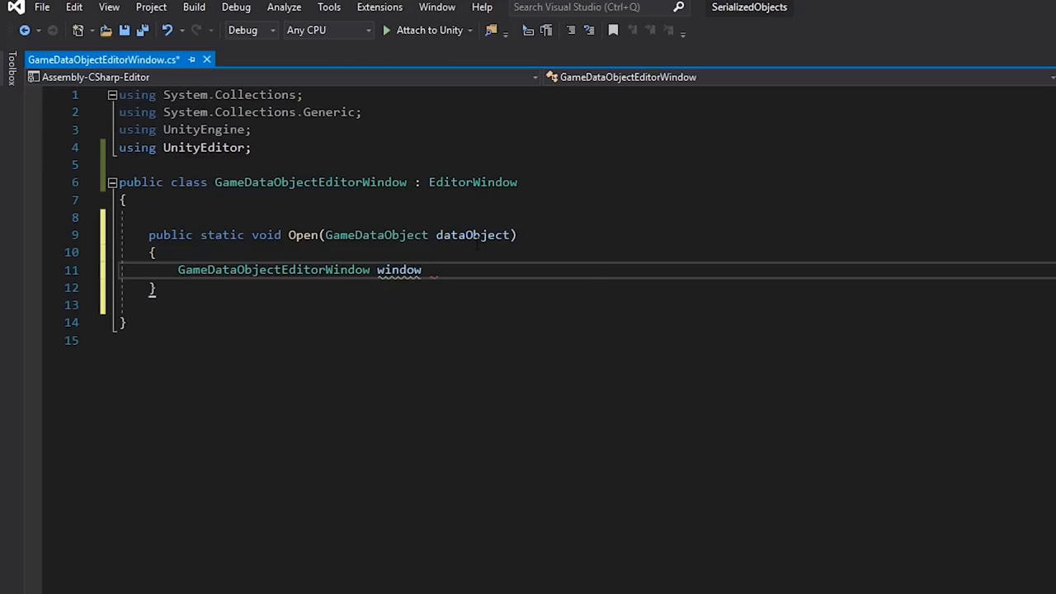
type("= GetWindow<GameDataObjectEditorWindow>")
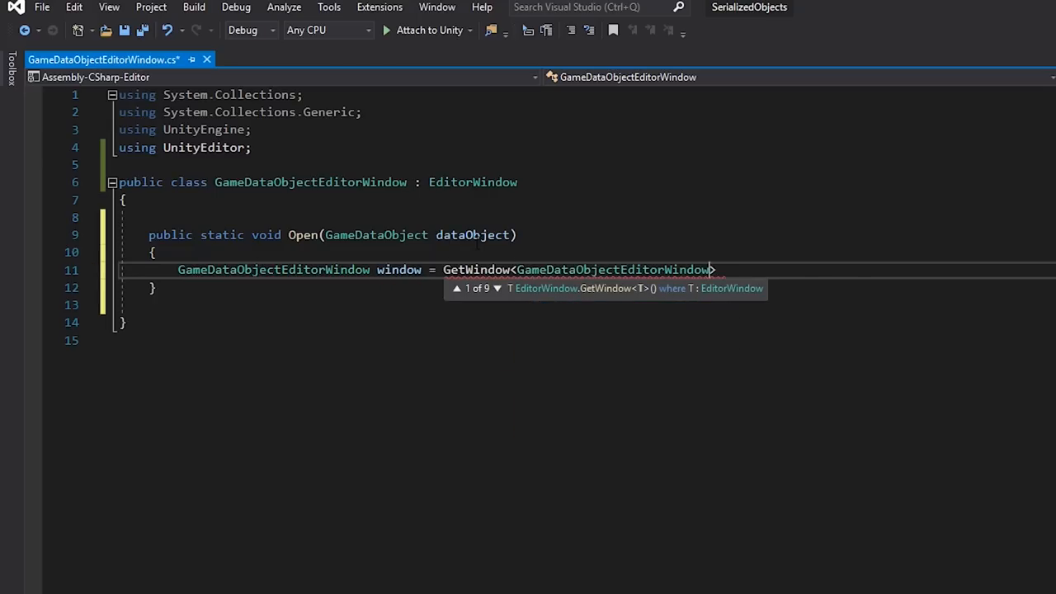
type("(\"Game Data Editor\")")
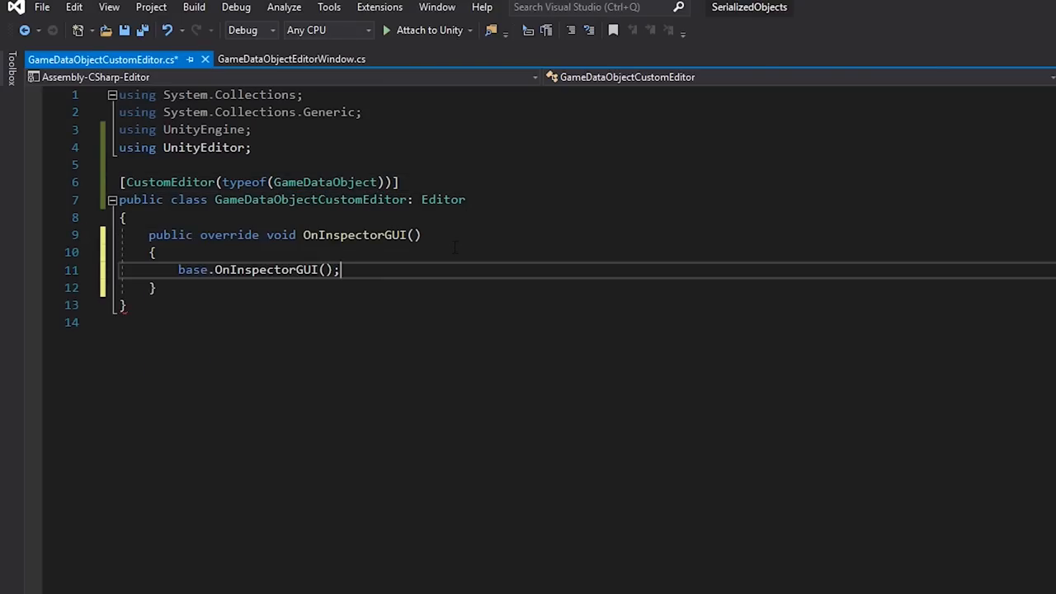
- Add an 'Open Editor' button calling Open(target) and an AssetHandler [OnOpenAsset] OpenEditor method
type("if(GUILayout.Button(\"\")")
type("GameDataObjectEditorWindow.Open((GameDataObject)target);")
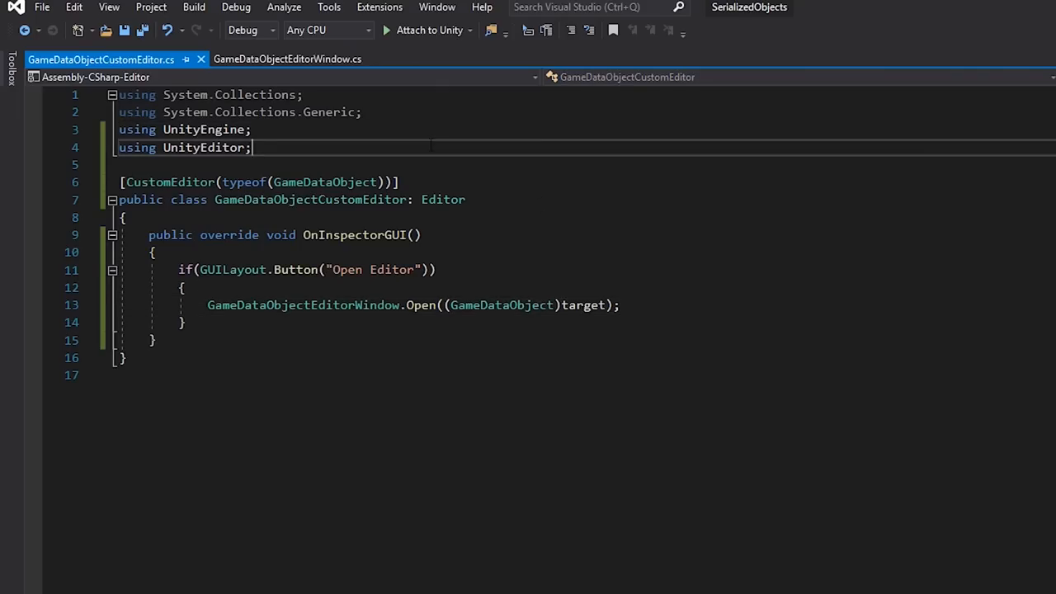
type("public class AssetHandler")
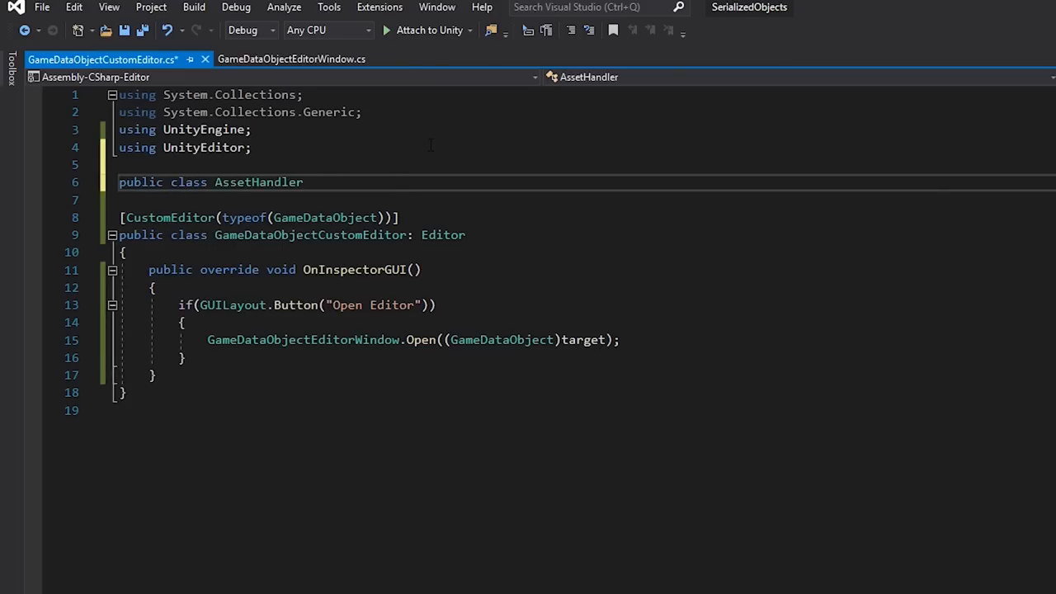
type("public static bool OpenEditor(int instanceId, int line")
type("[OnOpenAsset(")
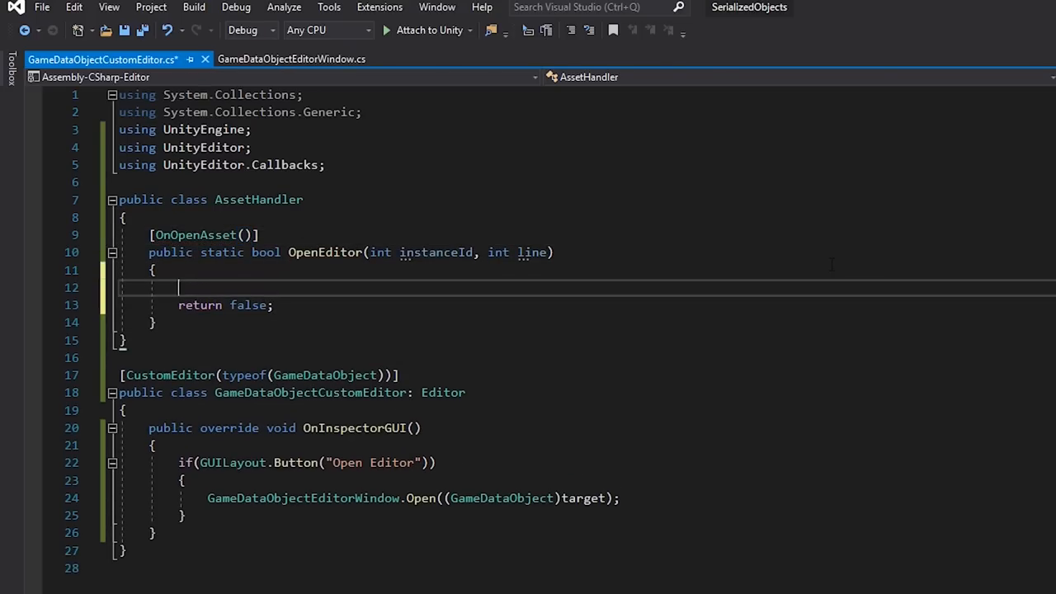
type("GameDataObject obj = EditorUtility.InstanceIDToObject(instanceId) as GameDataObject;")
type("if(obj!=null")
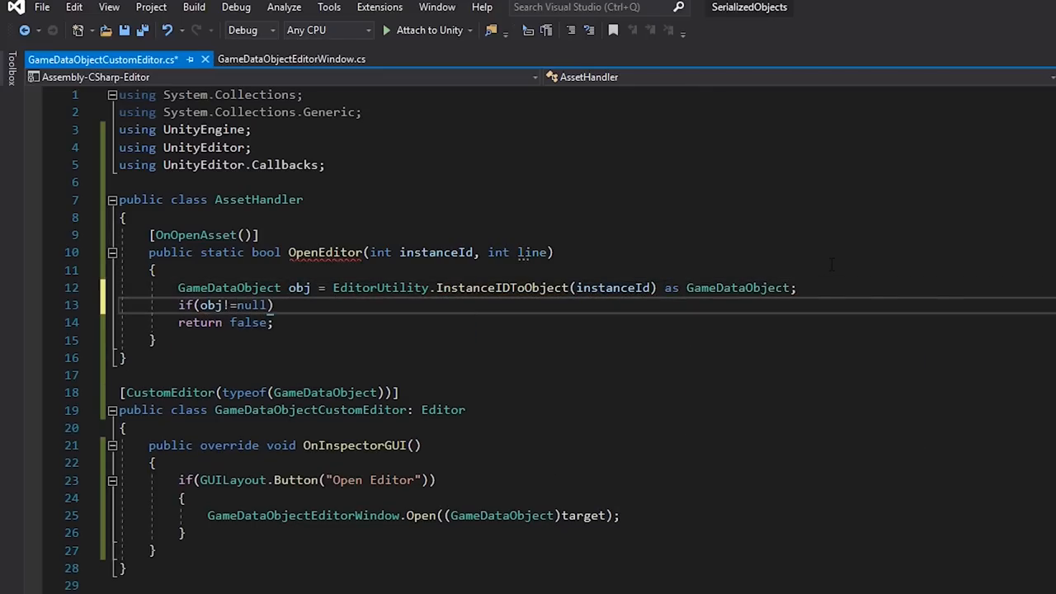
type("GameDataObjectEditorWindow.Open(ob")
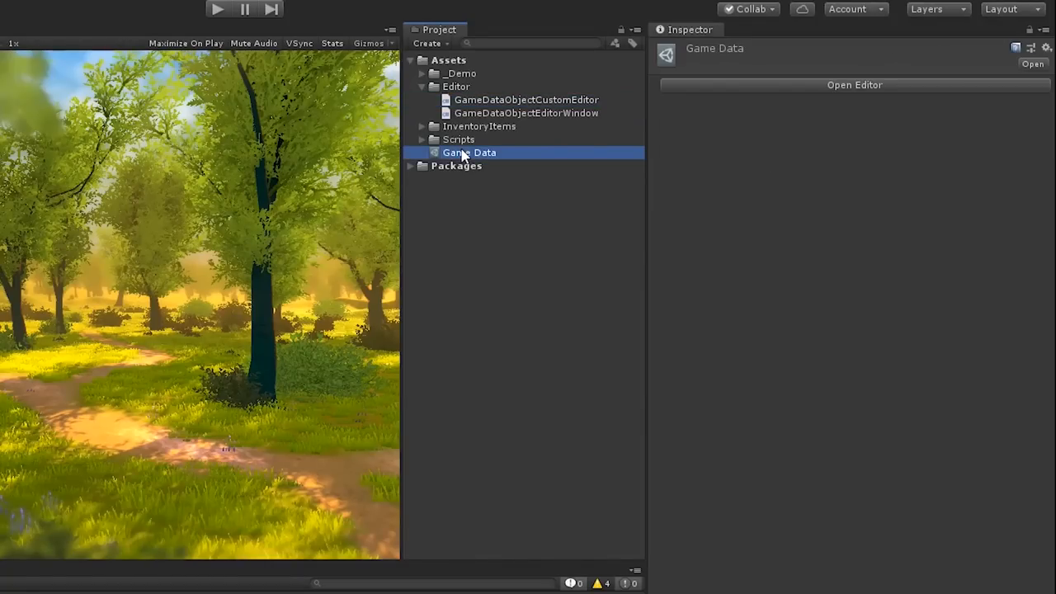
left_click(855, 84)
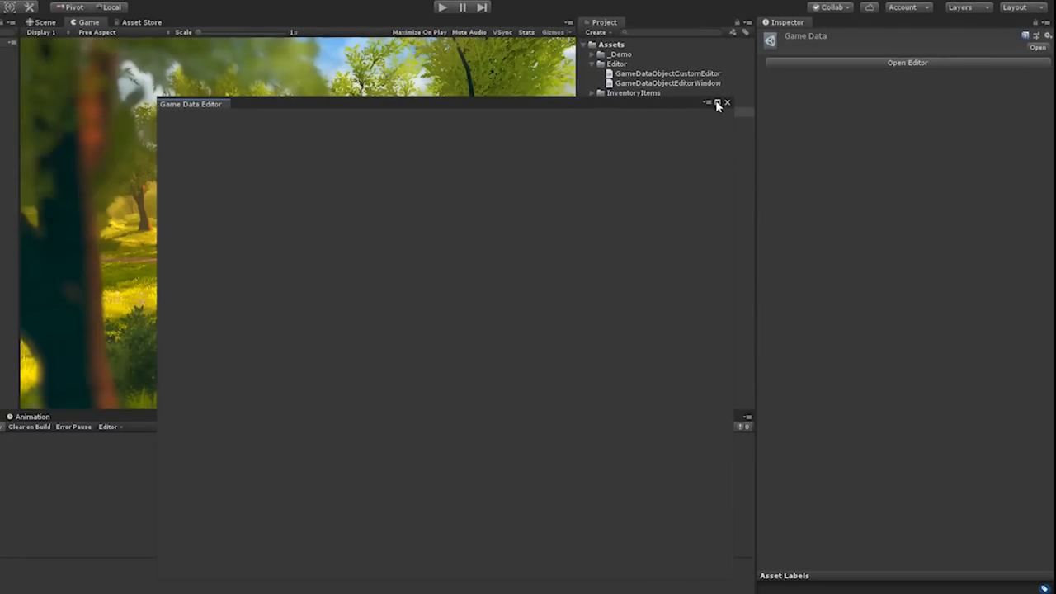
left_click(727, 102)
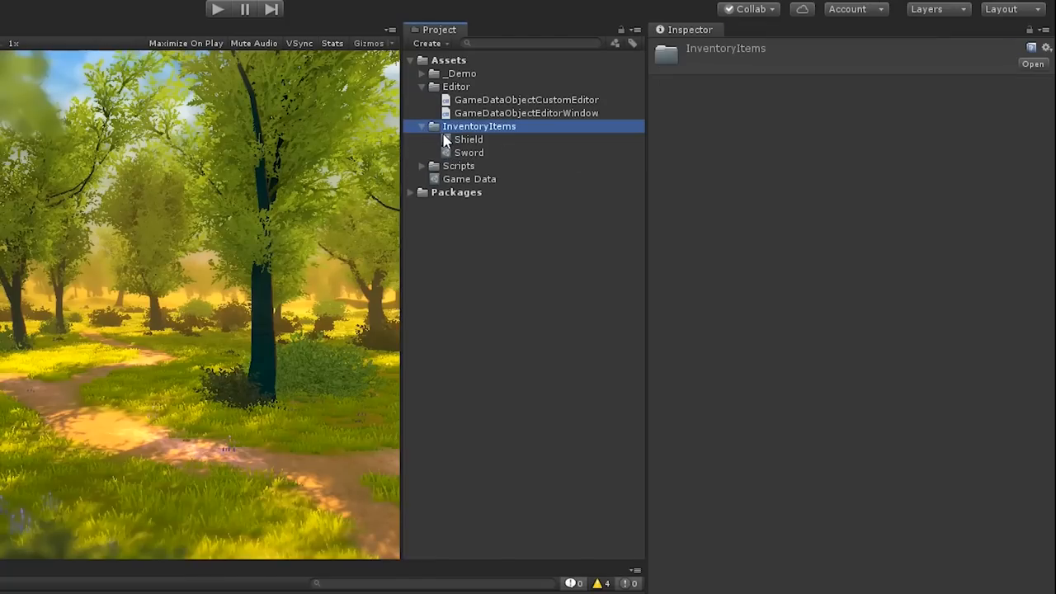
left_click(468, 138)
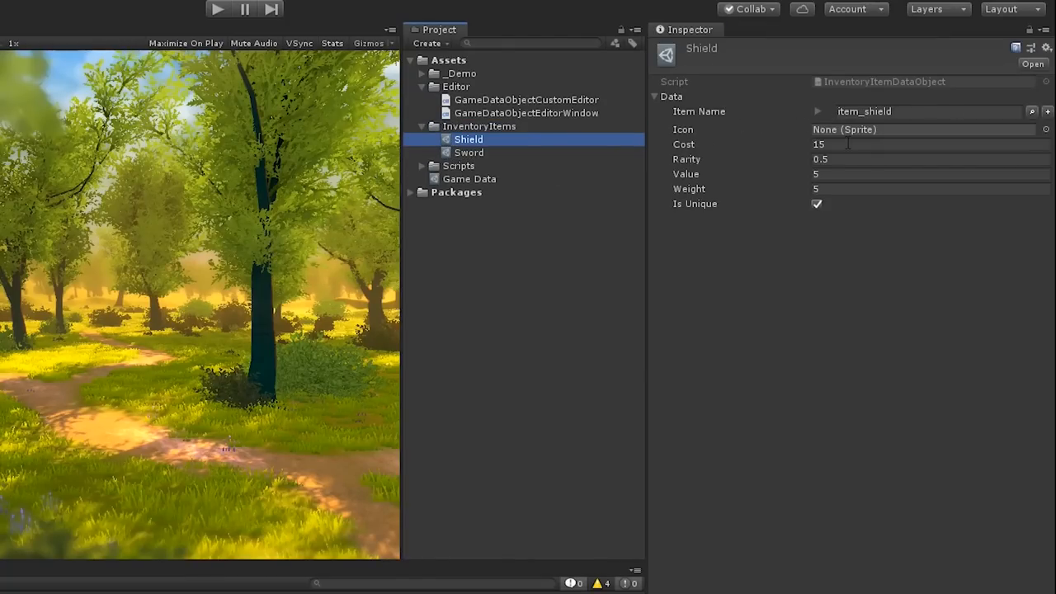
left_click(469, 179)
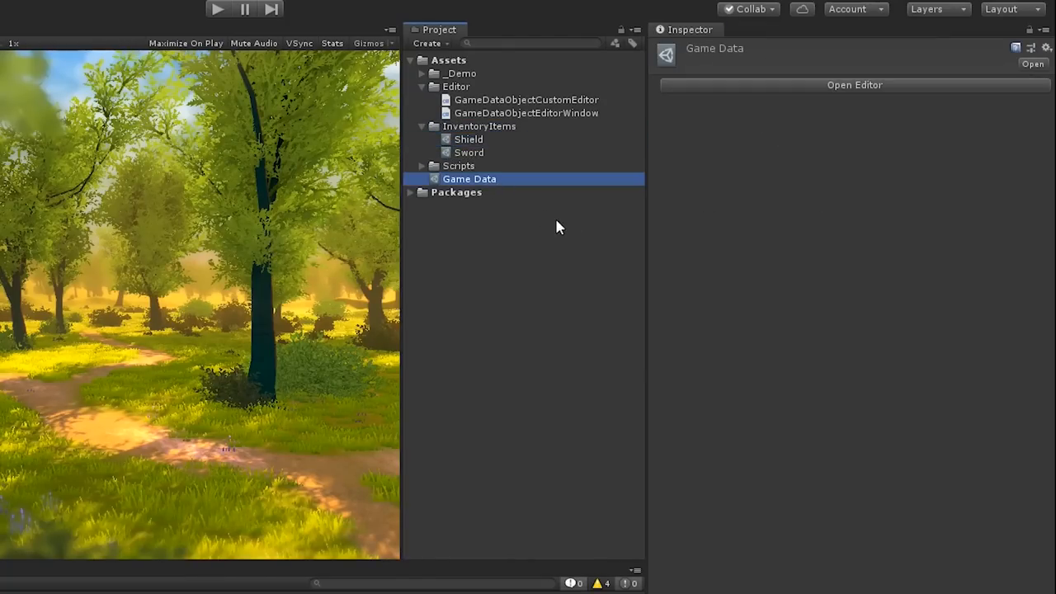
mouse_move(427, 134)
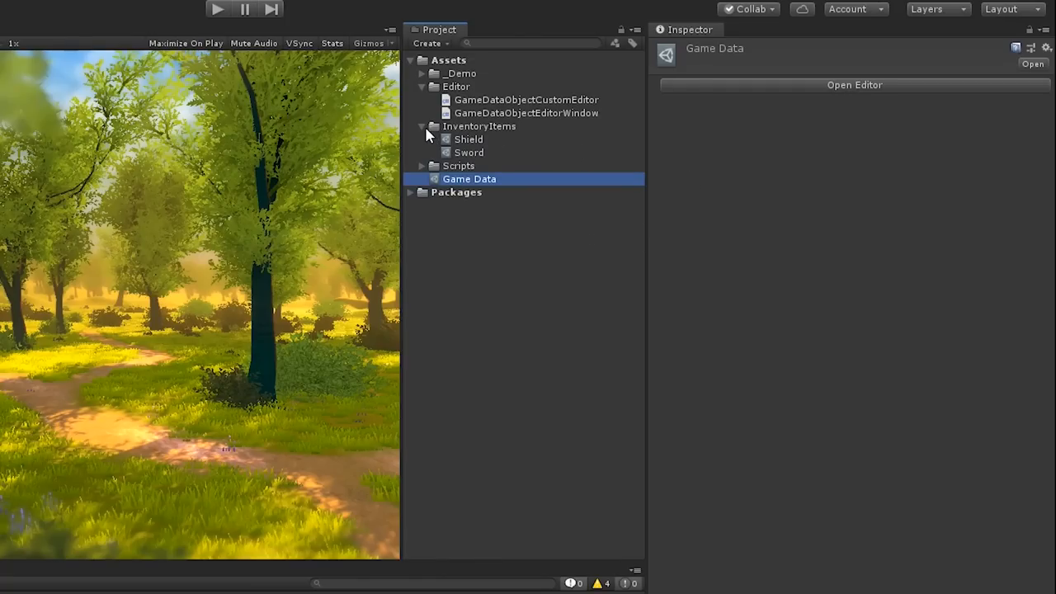
left_click(421, 126)
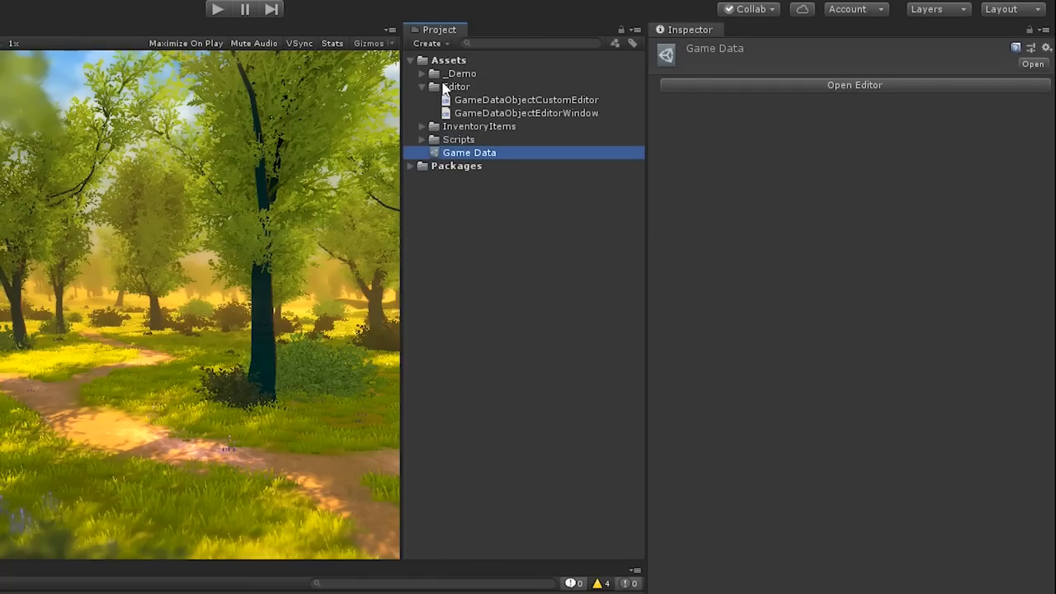
- Create a new C# script ExtendedEditorWindow from the Editor folder's context menu
right_click(457, 86)
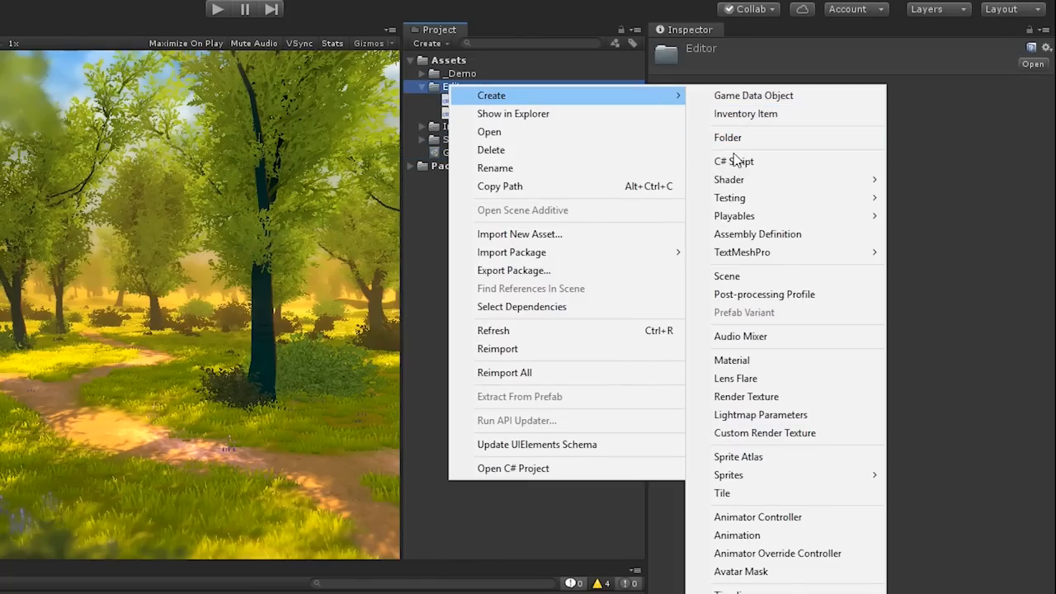
left_click(734, 161)
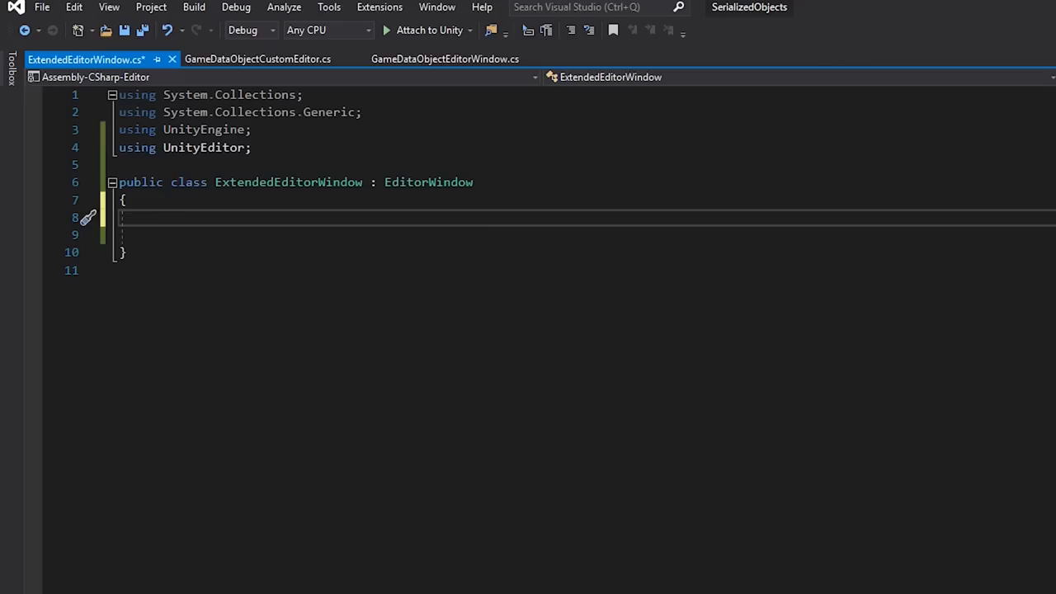
- Declare serializedObject and currentProperty fields, plus DrawProperties with a foreach loop and generic-array check
type("protected SerializedObject serializedObject;")
left_click(586, 236)
type("protected SerializedProperty c")
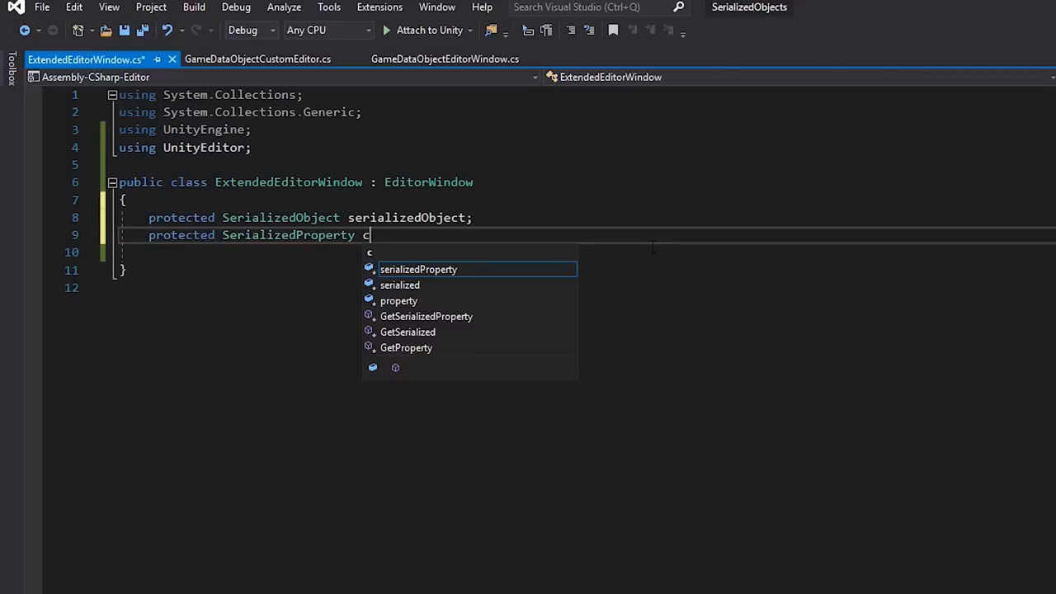
type("urrentProperty;")
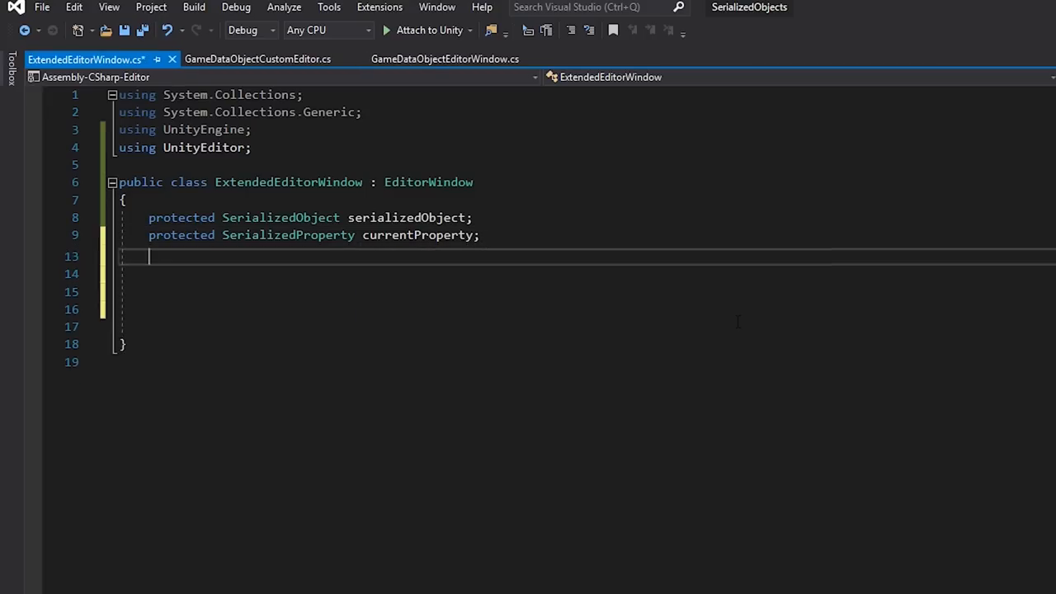
type("protected void DrawProperties(SerializedProperty prop, bool drawChildren) {")
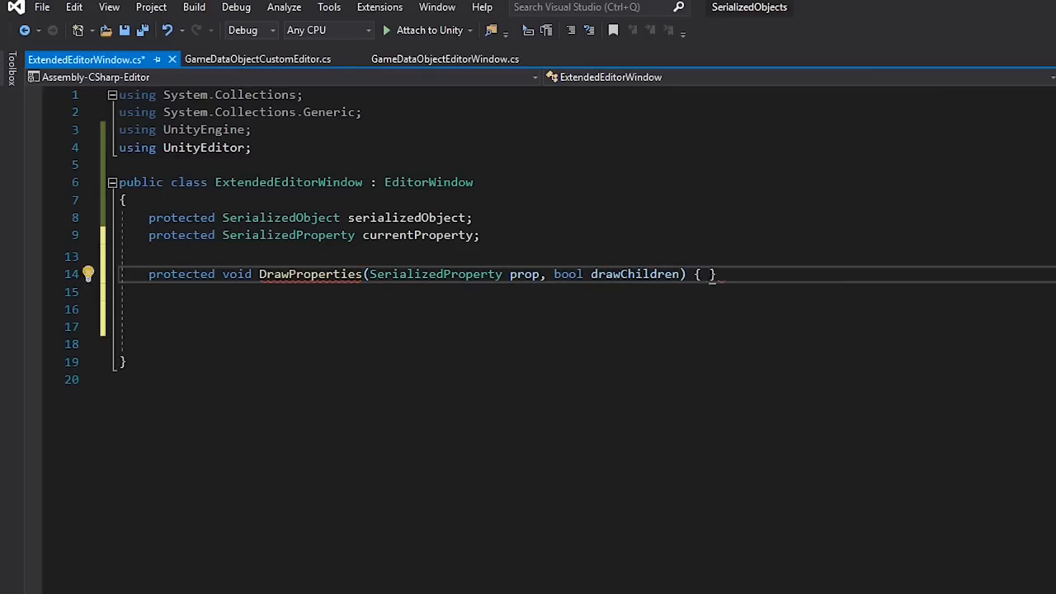
type("string lastPropPath = string.Empty;")
type("foreach(SerializedProperty p in prop")
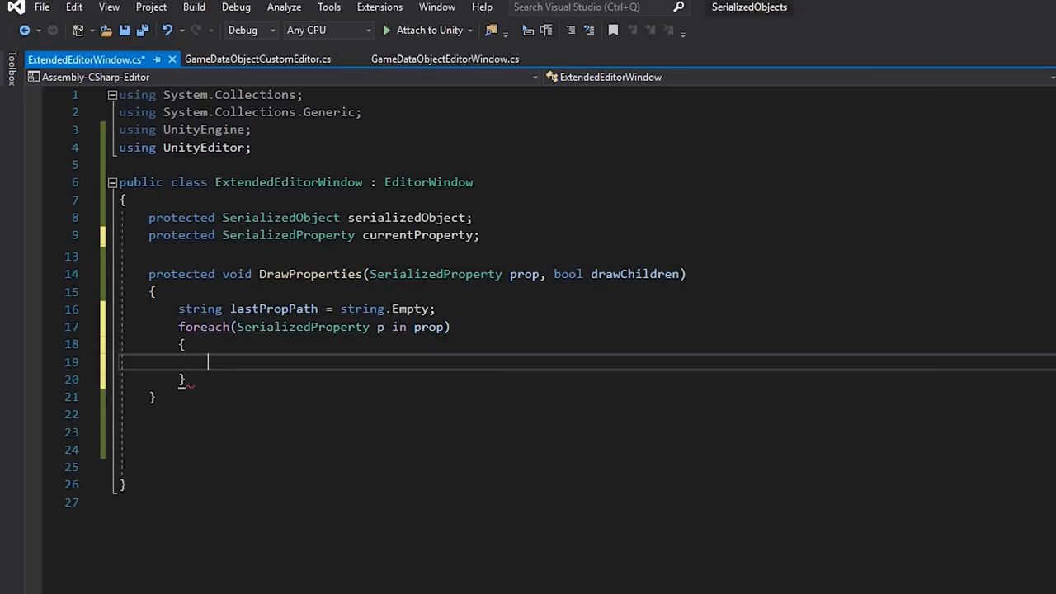
type("if(p.isArray )")
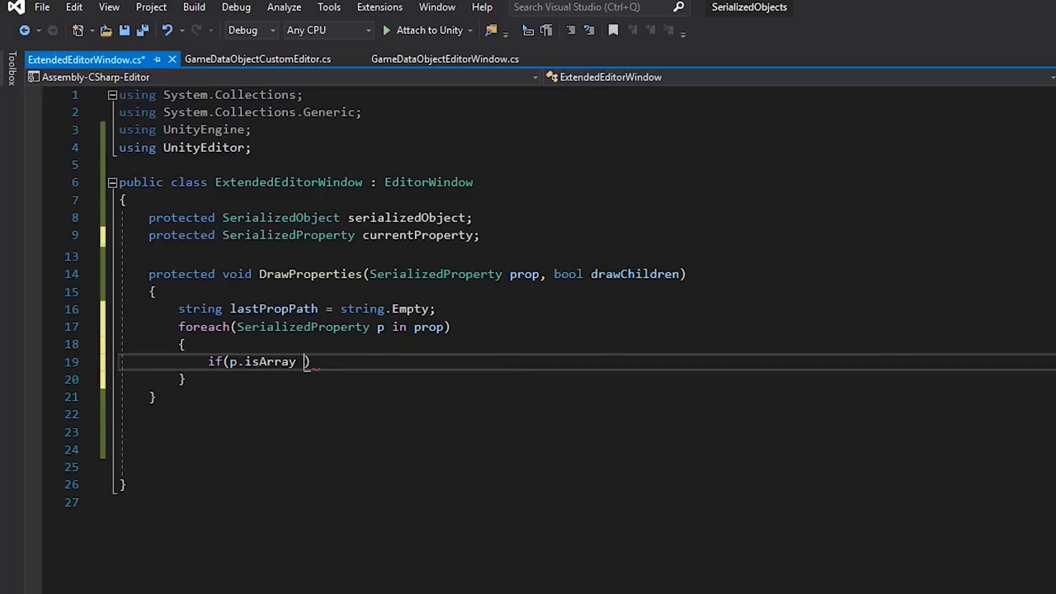
type("&& p.propertyType == SerializedPropertyType.Generic")
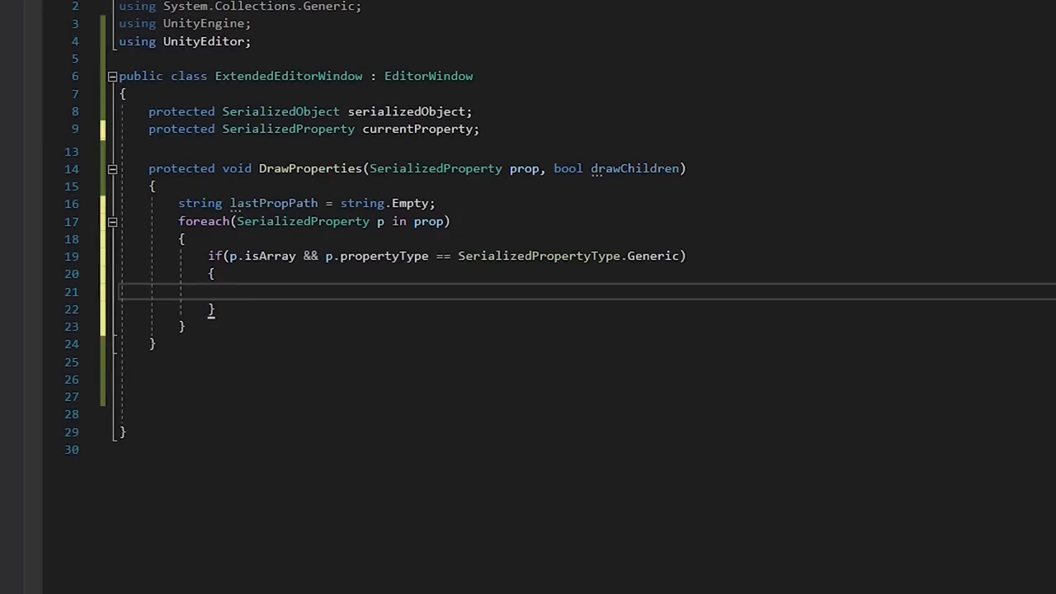
- Draw arrays as recursive indented foldouts, other properties via PropertyField, skipping already-drawn child paths
type("EditorGUILayout.BeginHorizontal();")
type("p.isExpanded =")
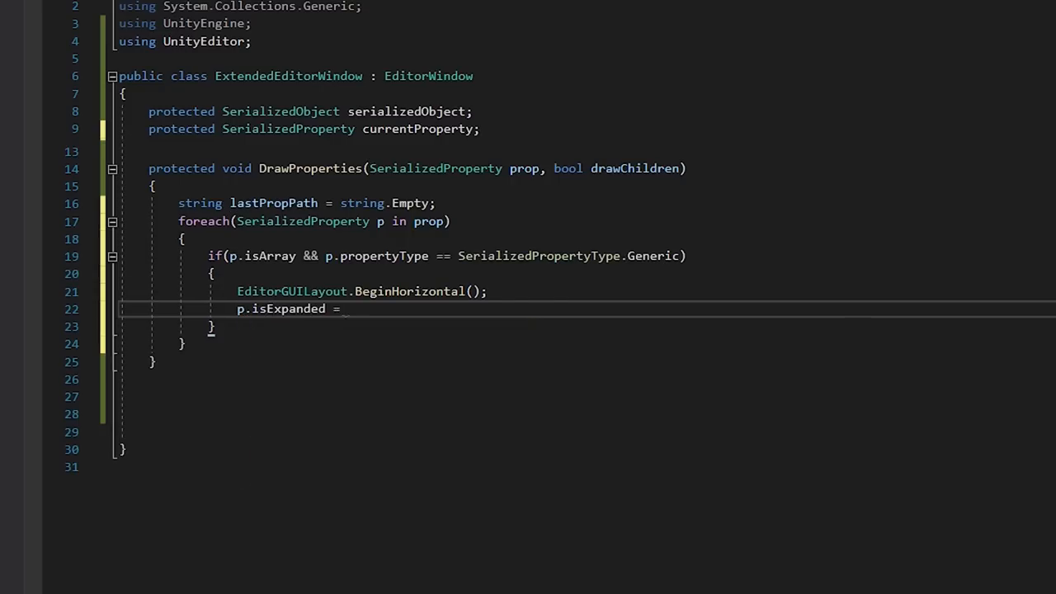
type("EditorGUILayout.Foldout(p.isExpanded, p.displayName);")
type("EditorGUI.indentLevel++;")
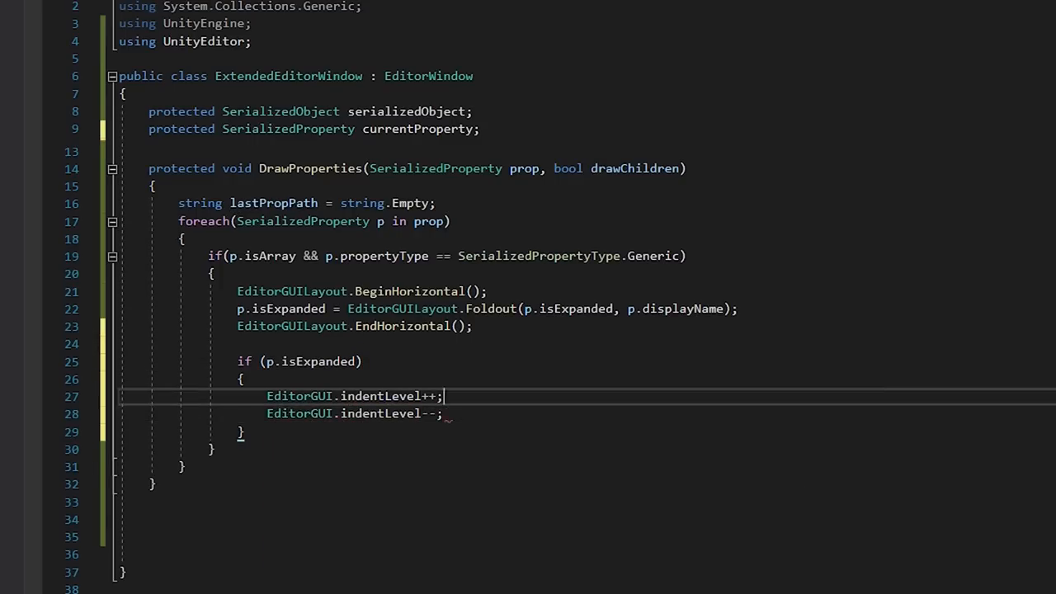
type("DrawProperties(p, drawChildren);")
type("if(stri")
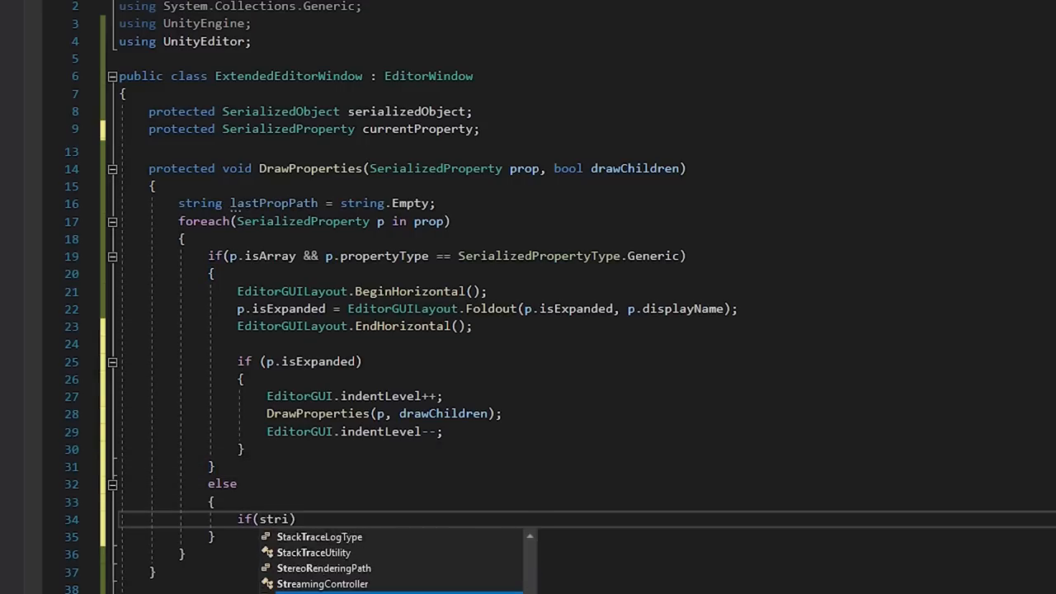
type("!string.IsNullOrEmpty(")
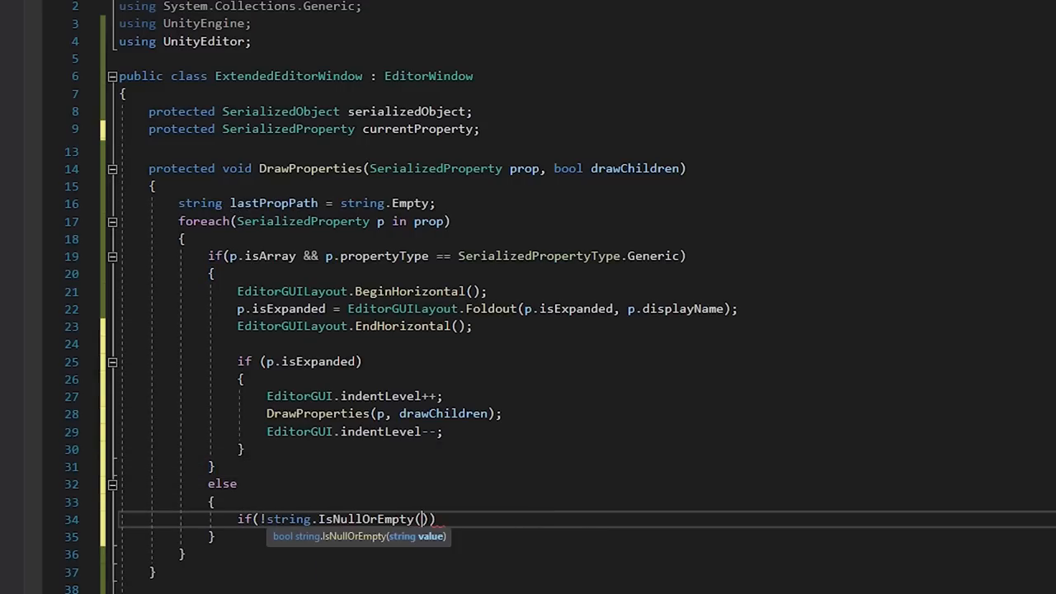
type("lastPropPath) && p.propertyPath.Contains(lastPropPath)) { continue;")
type("EditorGUILayout.PropertyField(p, drawChildren);")
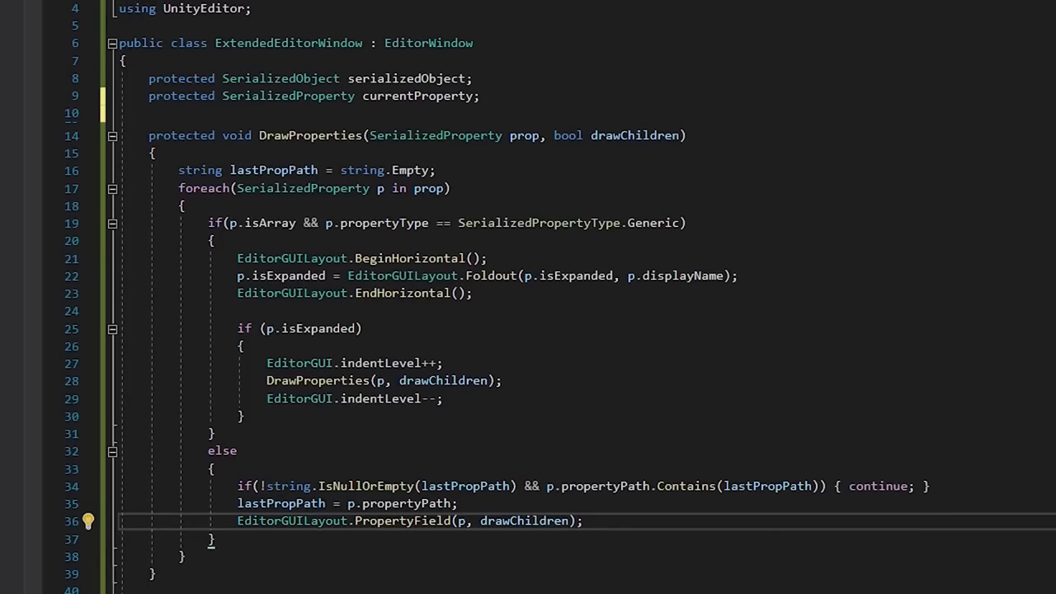
left_click(441, 59)
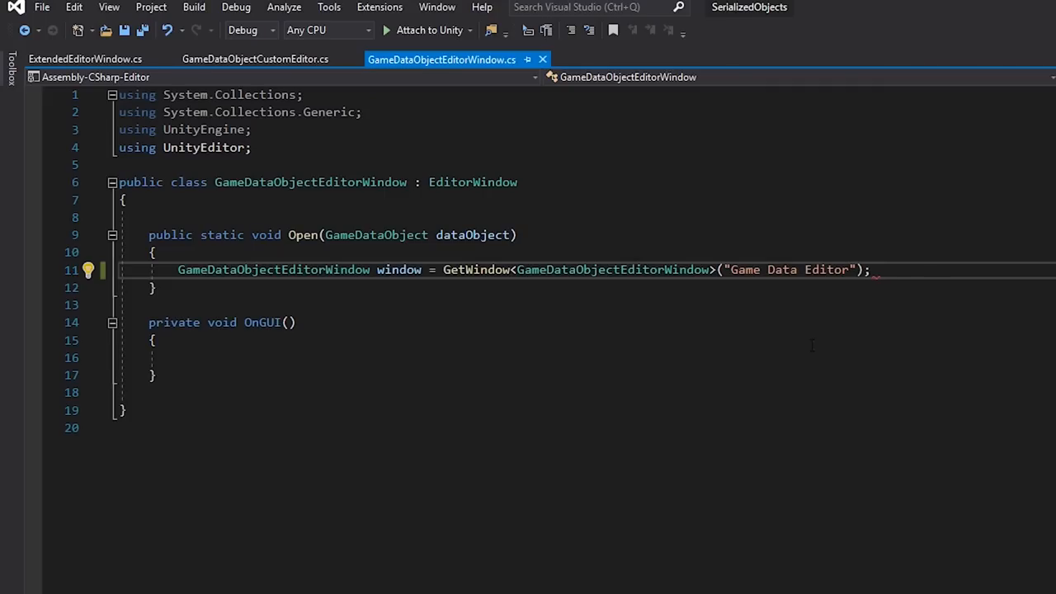
- Make GameDataObjectEditorWindow extend ExtendedEditorWindow, set serializedObject, and draw the gameData property
type("ExtendedEditorWindow")
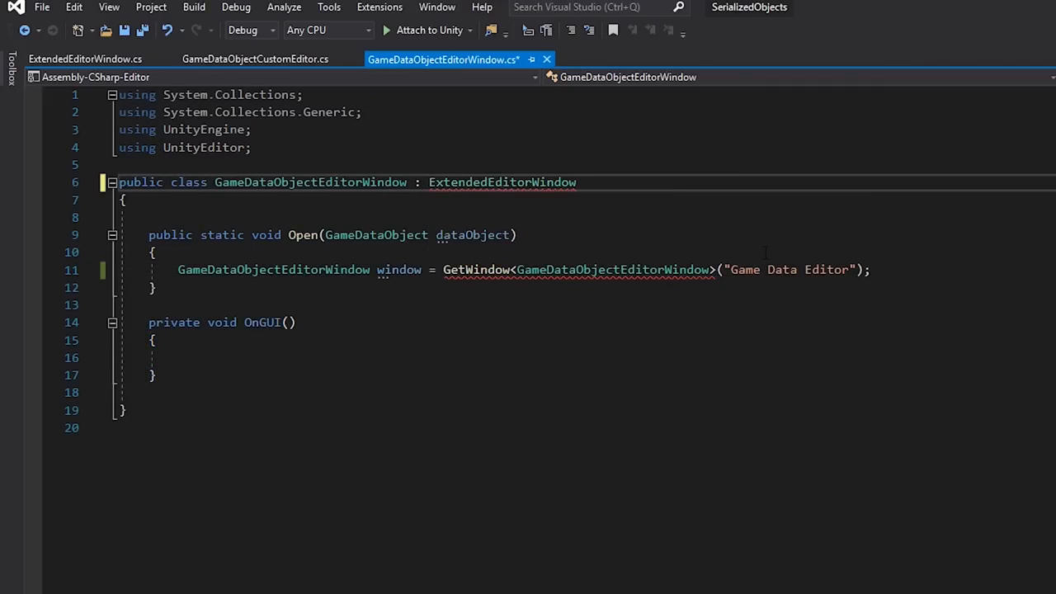
type("window.")
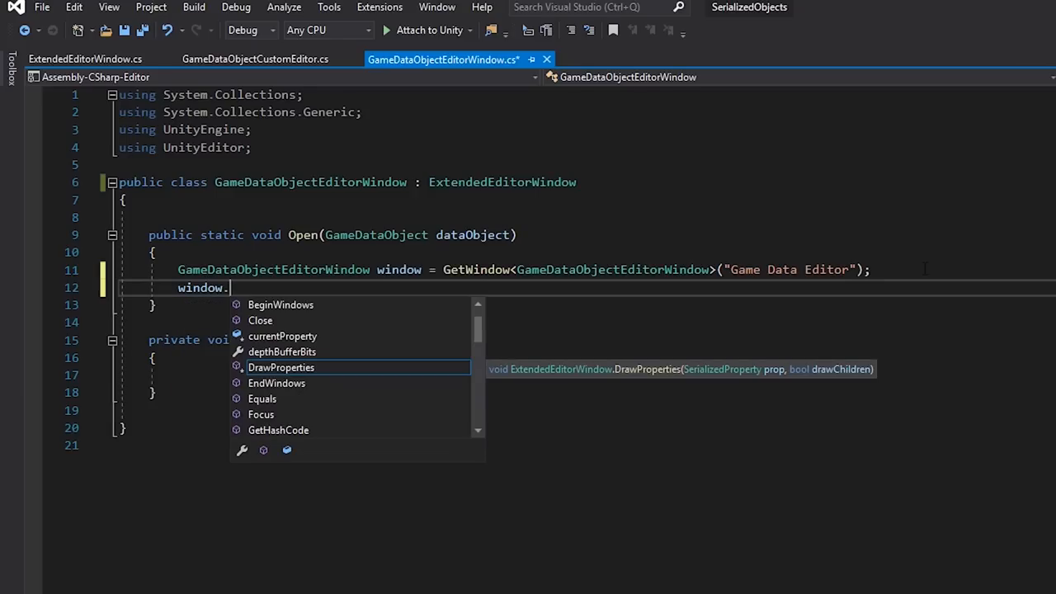
type("serializedObject = new SerializedObject(dataObject);")
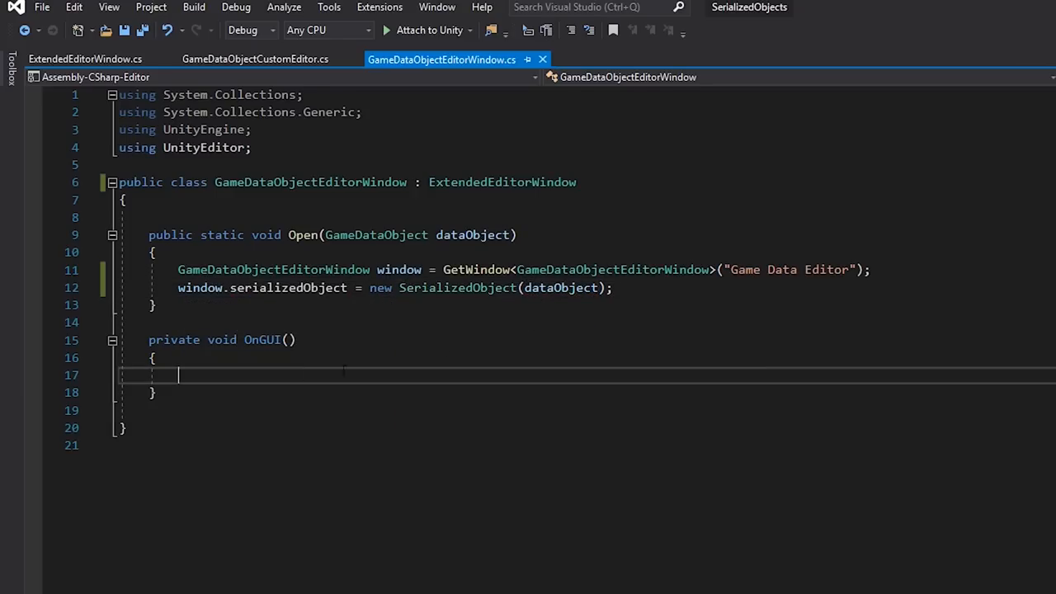
type("currentProperty = serializedObject.FindProperty(\"gameData\");")
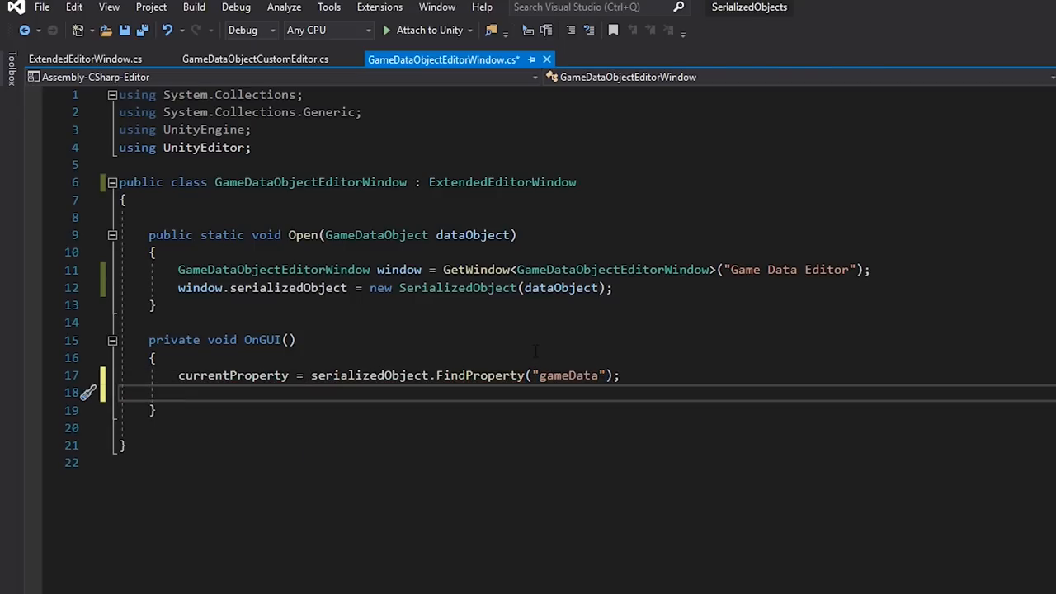
type("DrawProperties()")
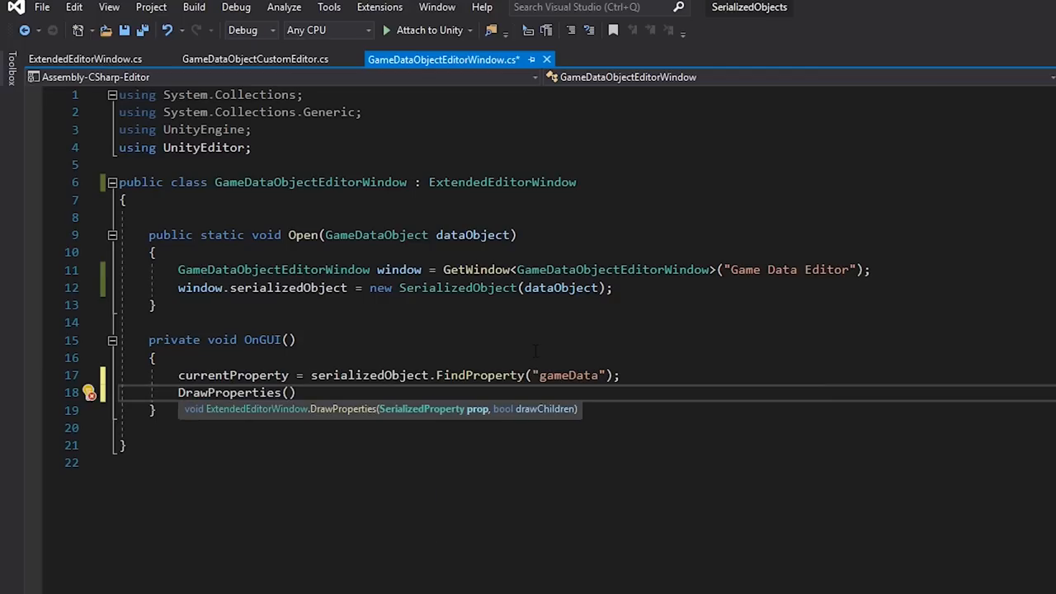
type("currentProperty, true)")
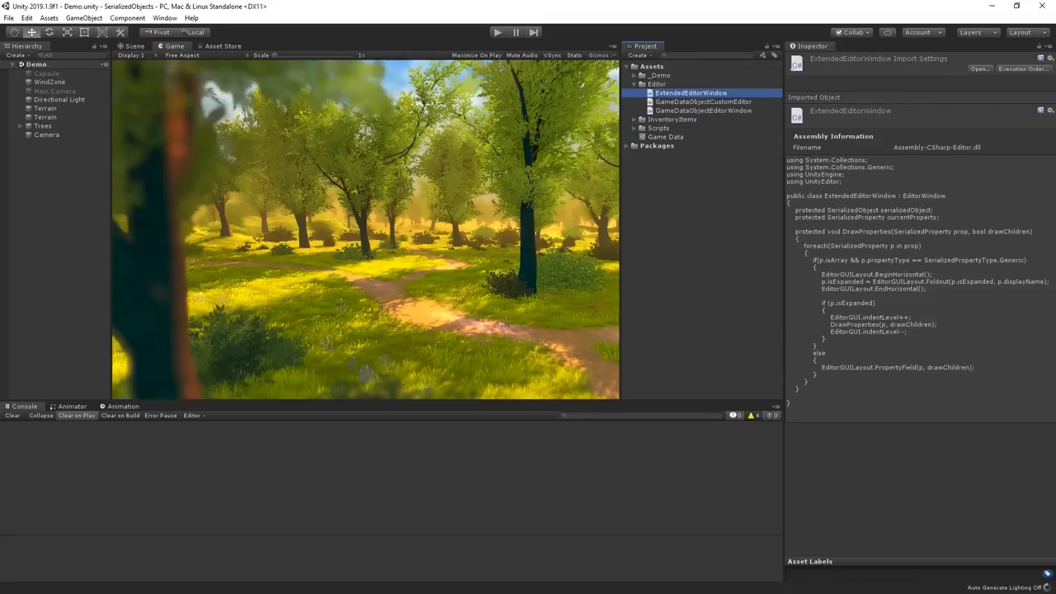
- Open the Game Data Editor and expand or collapse the Element 0, 1 and 2 foldouts
left_click(666, 136)
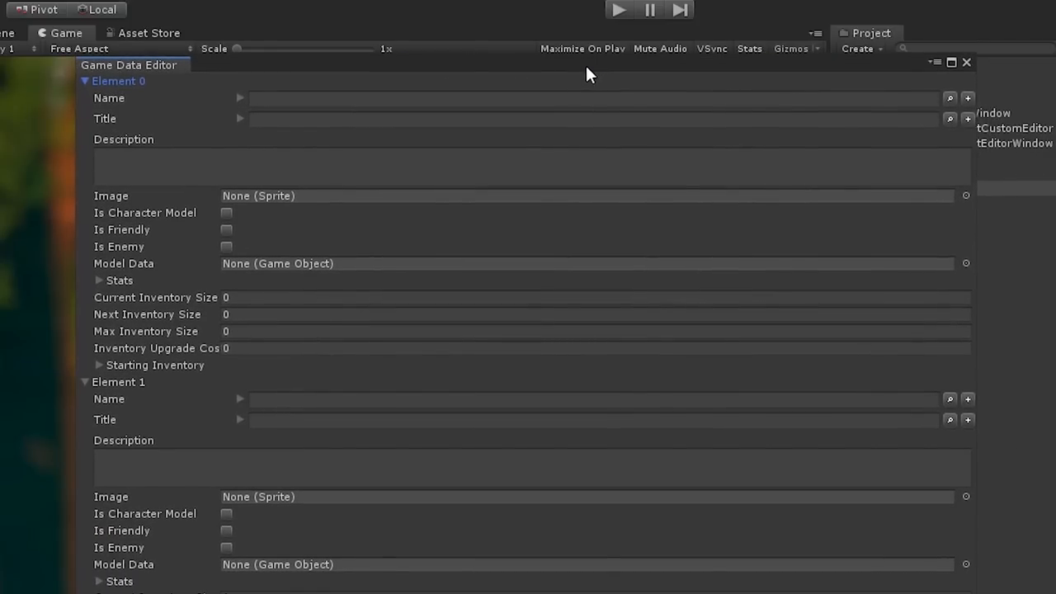
left_click(84, 81)
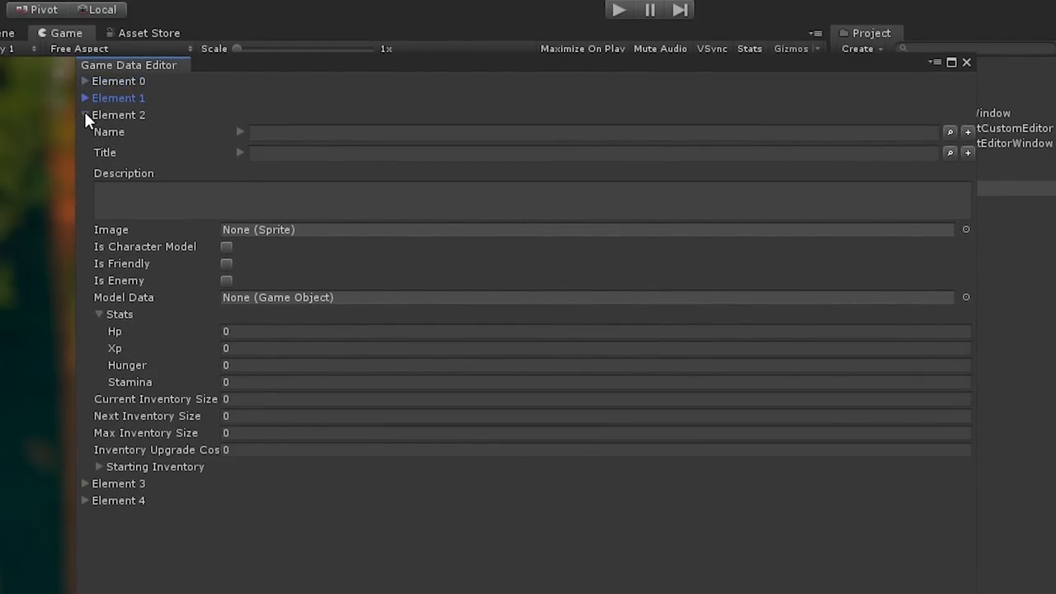
left_click(83, 115)
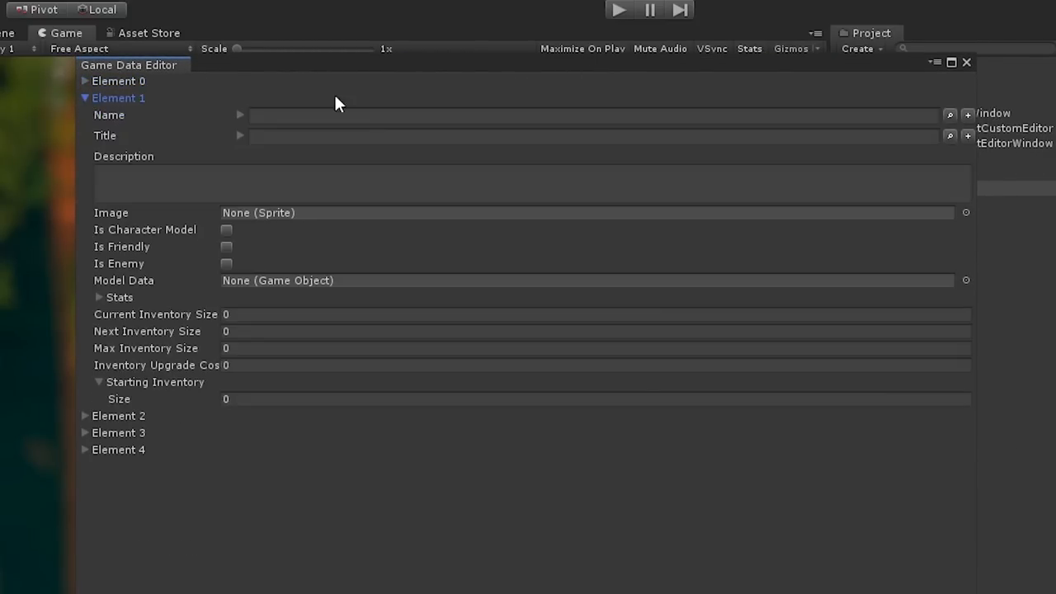
mouse_move(347, 61)
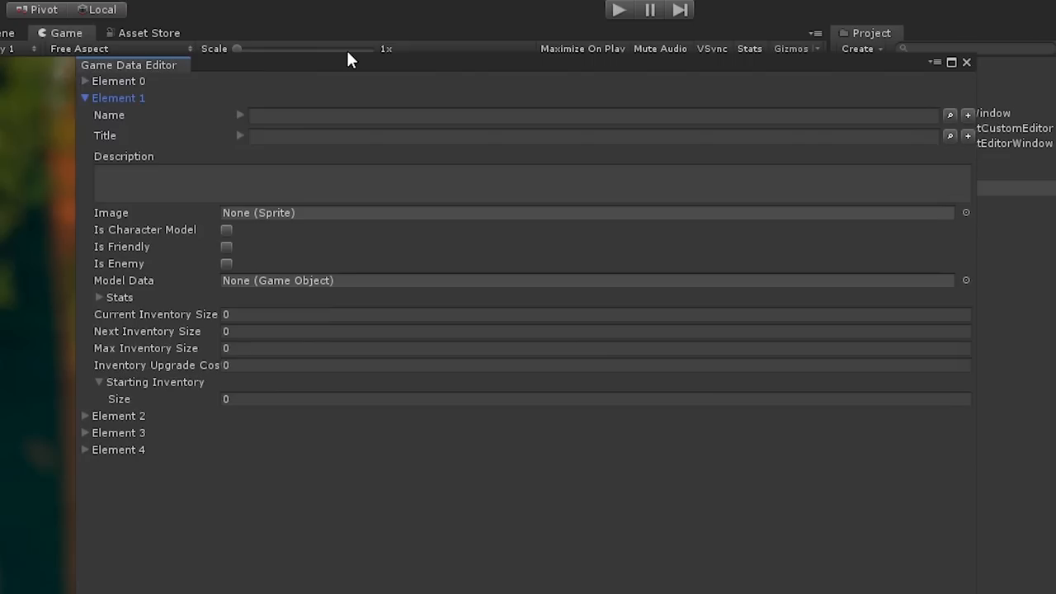
mouse_move(275, 135)
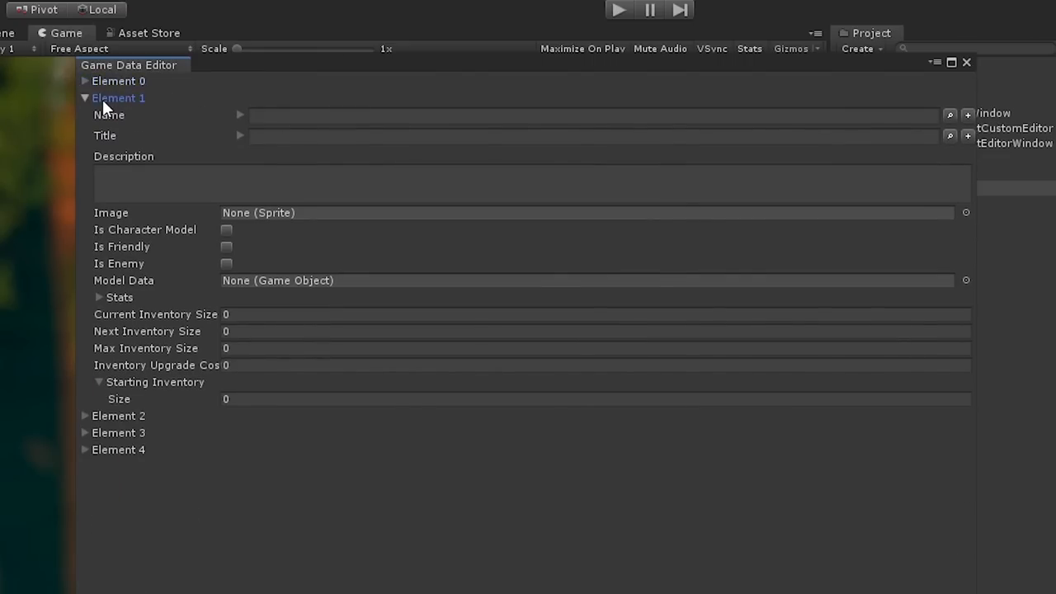
left_click(84, 98)
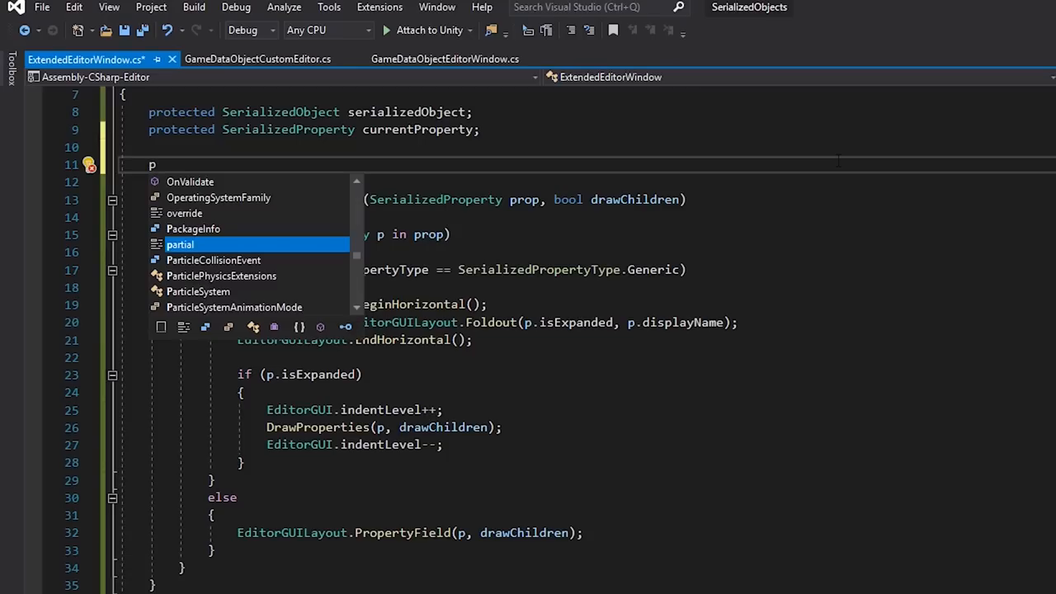
- Declare selectedPropertyPath string and SerializedProperty selectedProperty fields in ExtendedEditorWindow
type("rivate string selectedPropertyPath;")
type("protected")
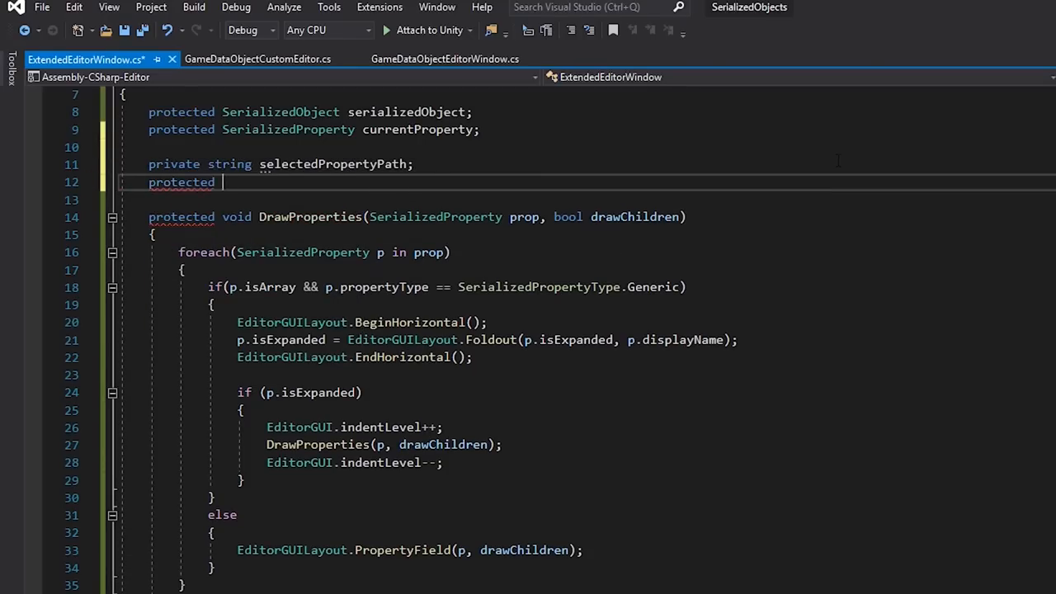
type("SerializedProperty selectedProperty;")
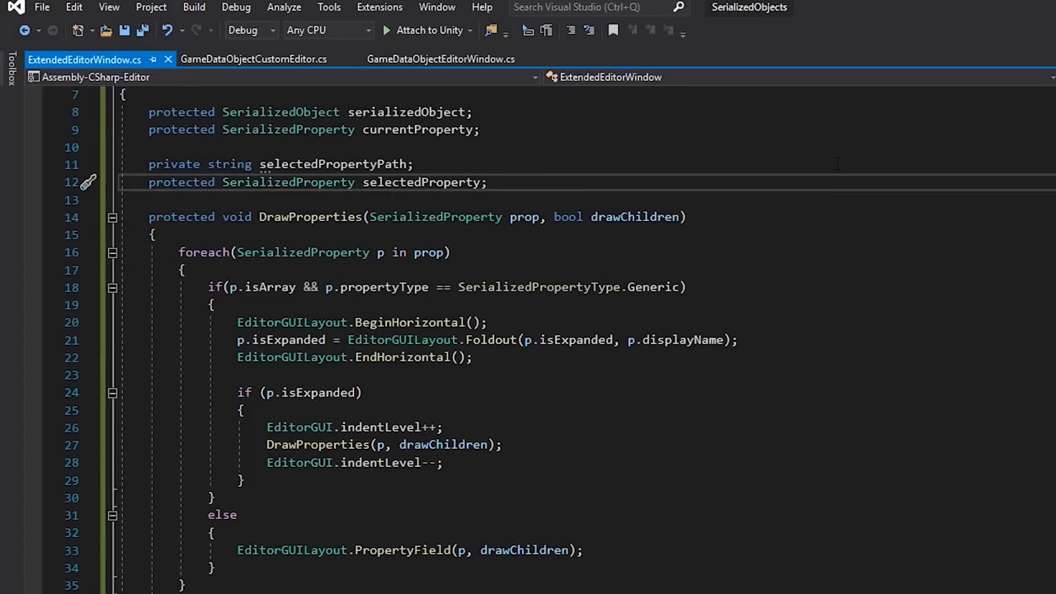
scroll("down", 3)
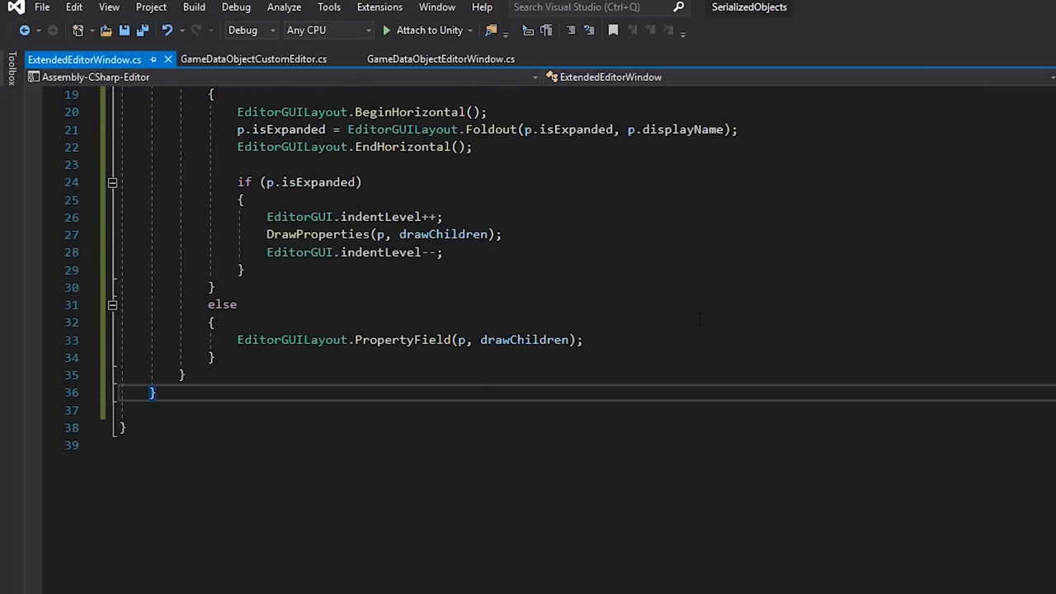
- Write DrawSidebar to store the clicked property's path and find selectedProperty when set
type("protected void DrawSidebar()")
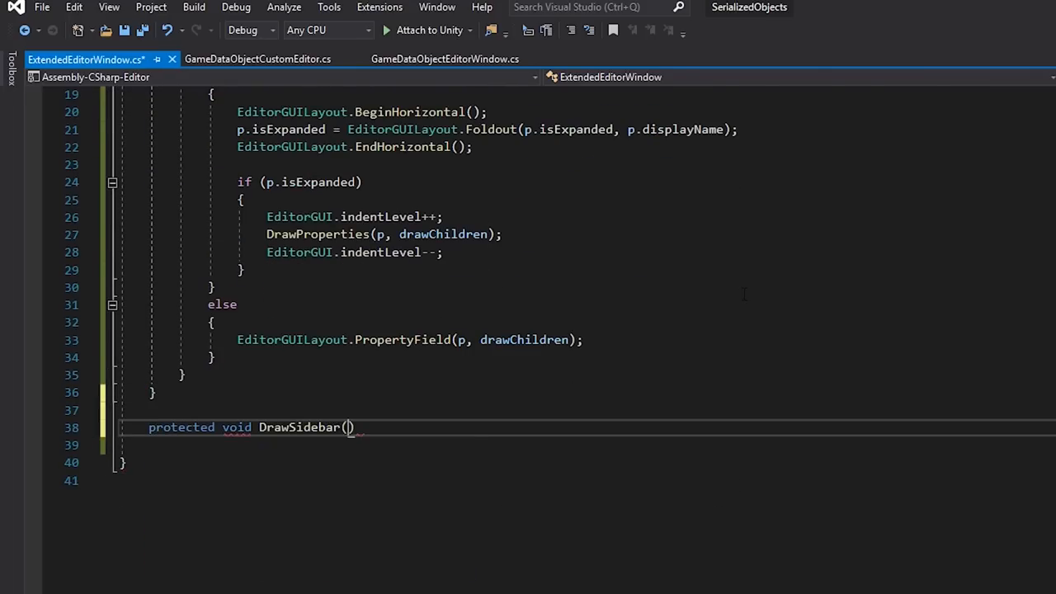
type("SerializedProperty prop")
type("selectedProperty")
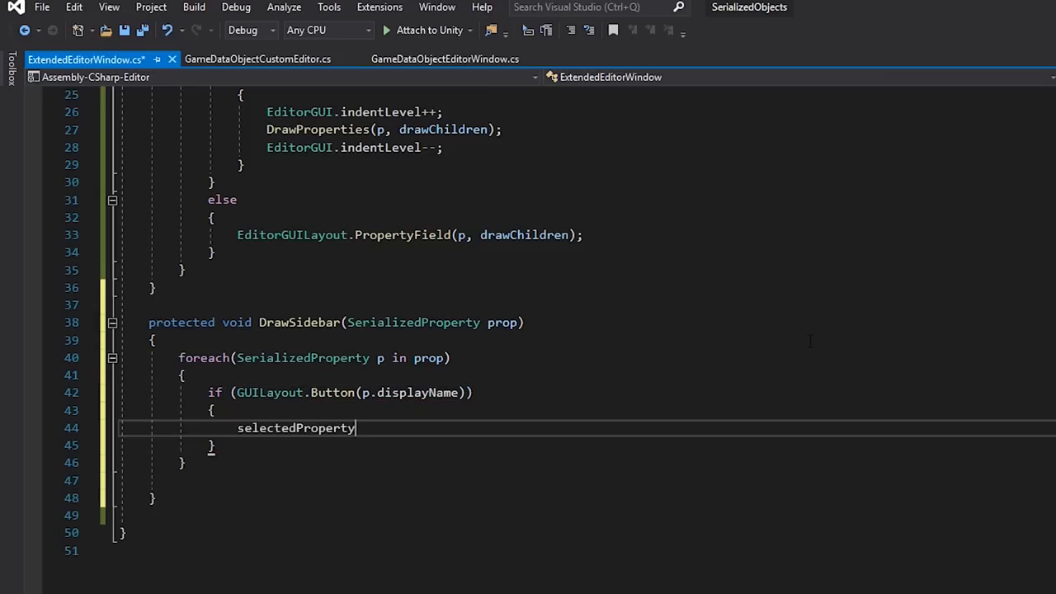
type("Path = p.propertyPath;")
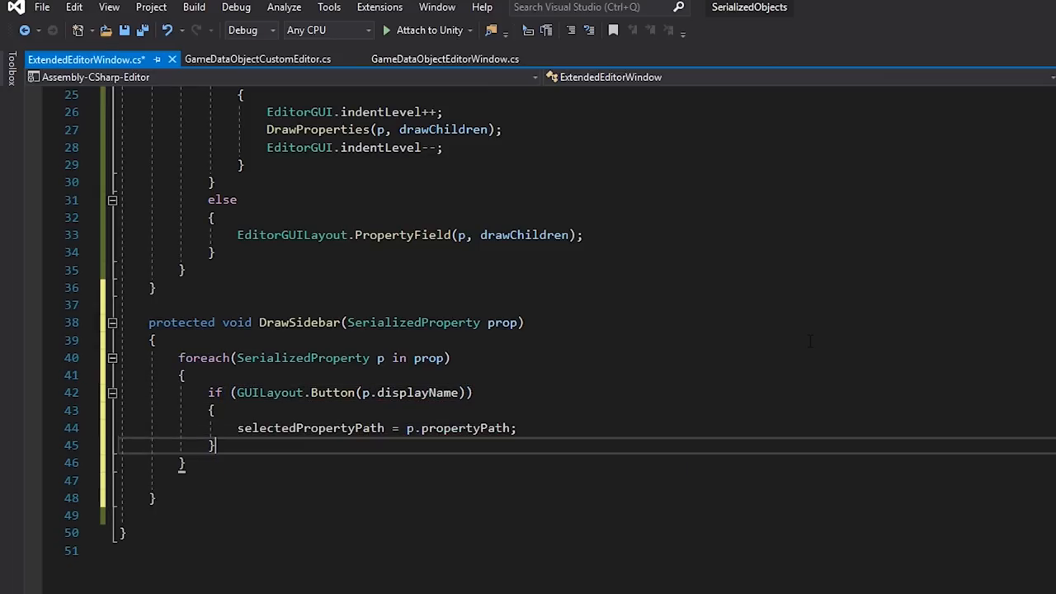
type("if(!string.IsNullOrEmpty(selectedPropertyPath")
type("selectedProperty =")
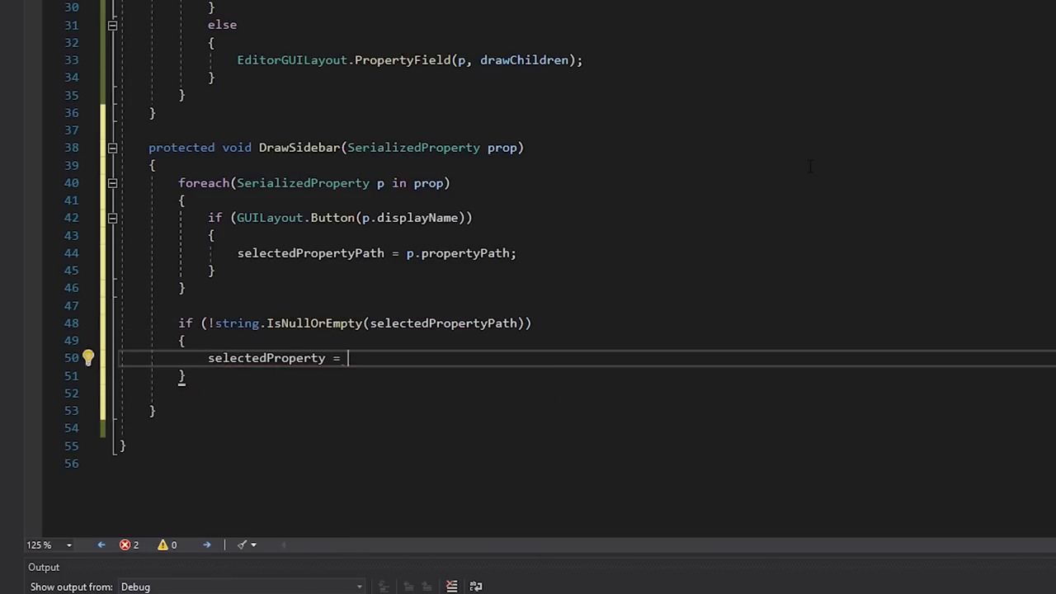
type("serializedObject.FindProperty(selectedPropertyPath)")
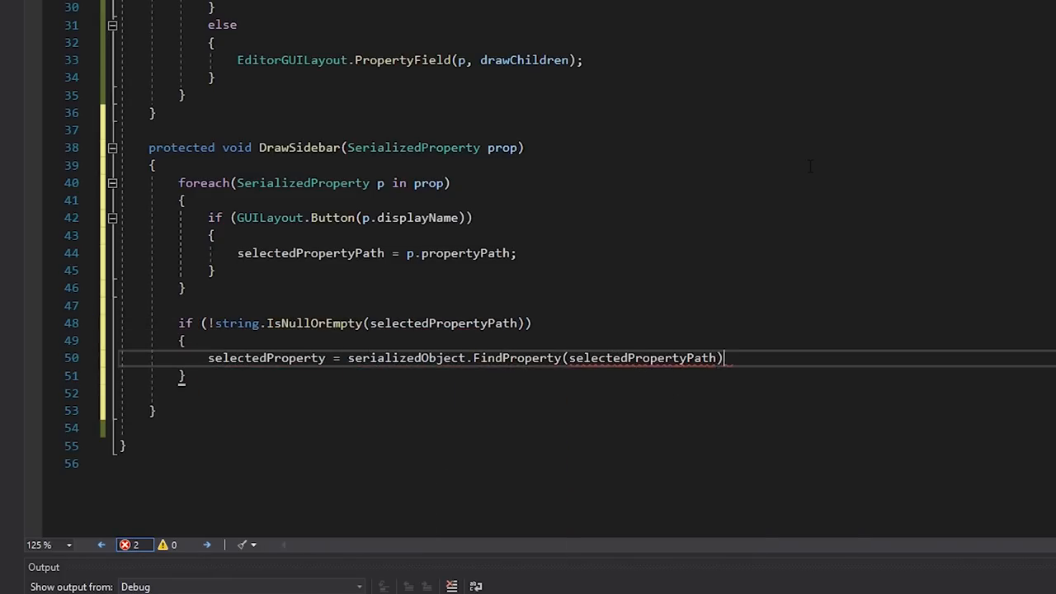
- Lay out OnGUI as a 150-wide sidebar box beside a panel drawing selectedProperty or a prompt
left_click(443, 59)
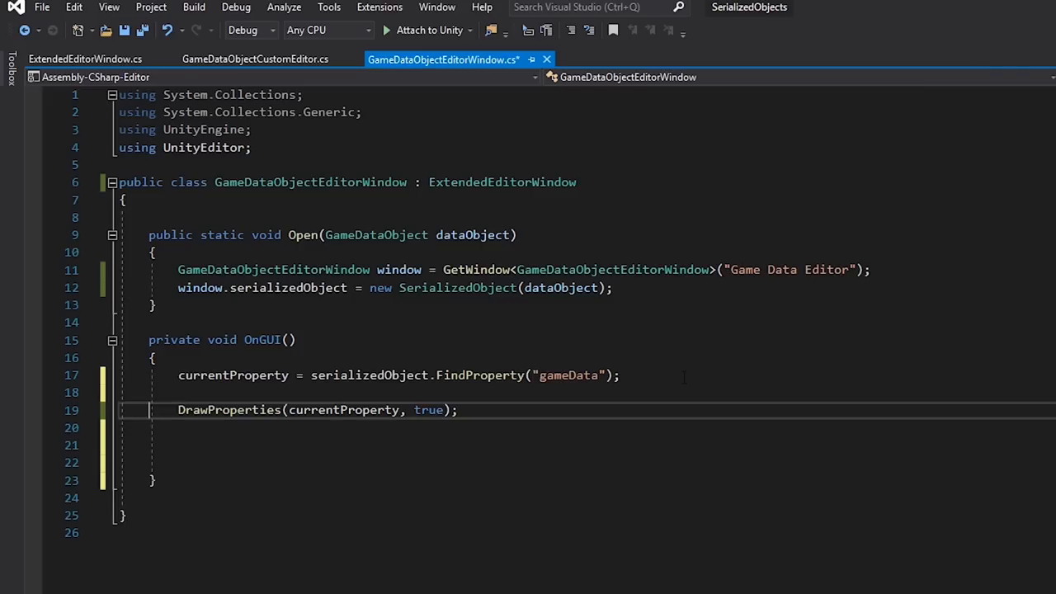
type("EditorGUILayout.BeginHorizontal();")
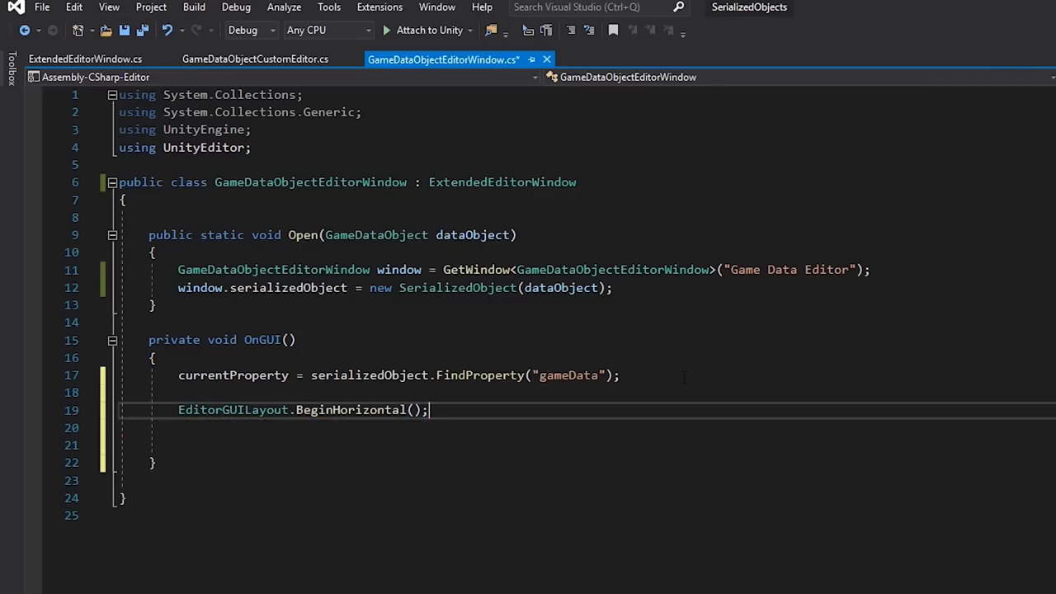
type("EditorGUILayout.BeginVertical(\"box\", GUILayout.MaxWidth(150), GUILayout.ExpandHeight(true));")
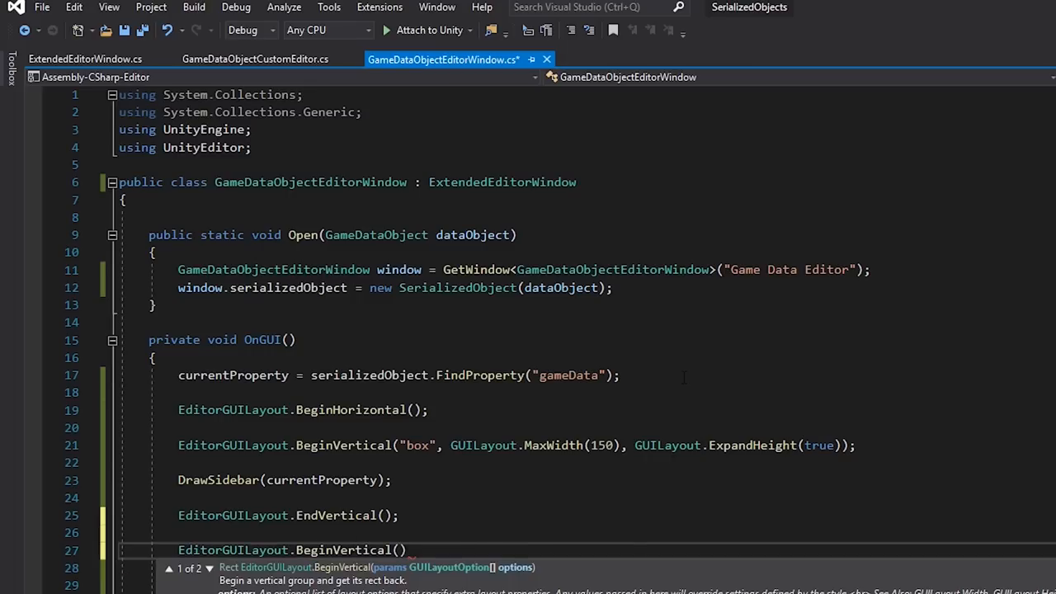
type("\"box\", GUILayout.ExpandHeight(true)")
type("if (selectedProperty != null")
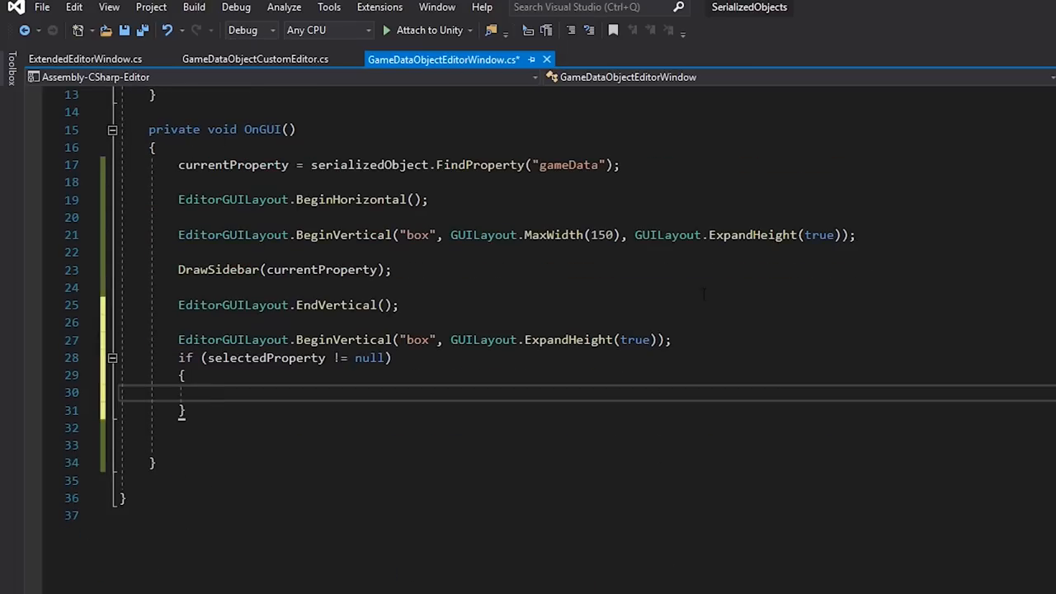
type("DrawProperties(selectedProperty, true);")
type("EditorGUILayout.LabelField(\"Select an item from the ")
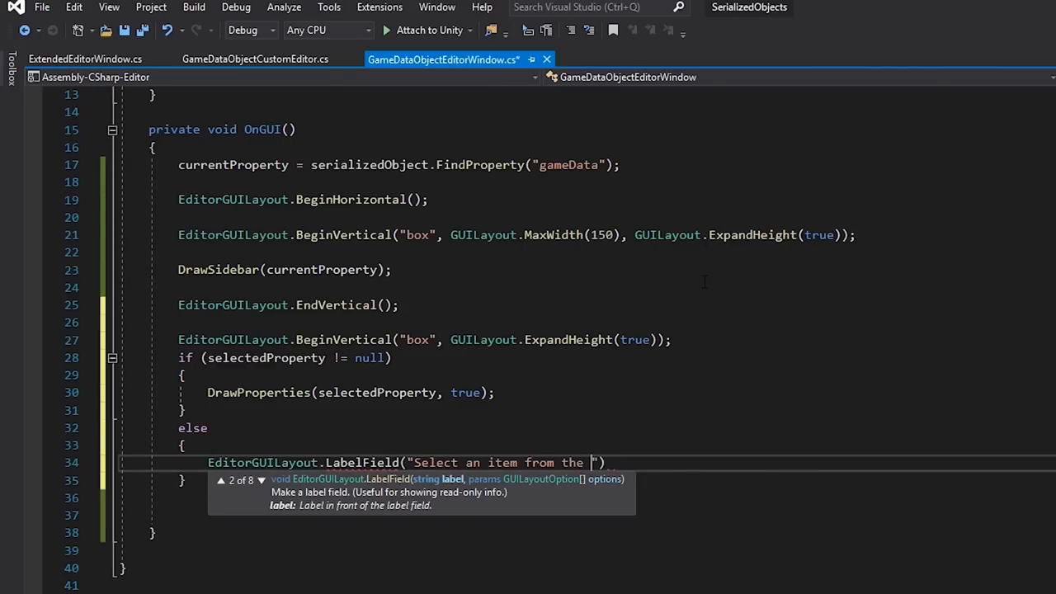
type("list\");")
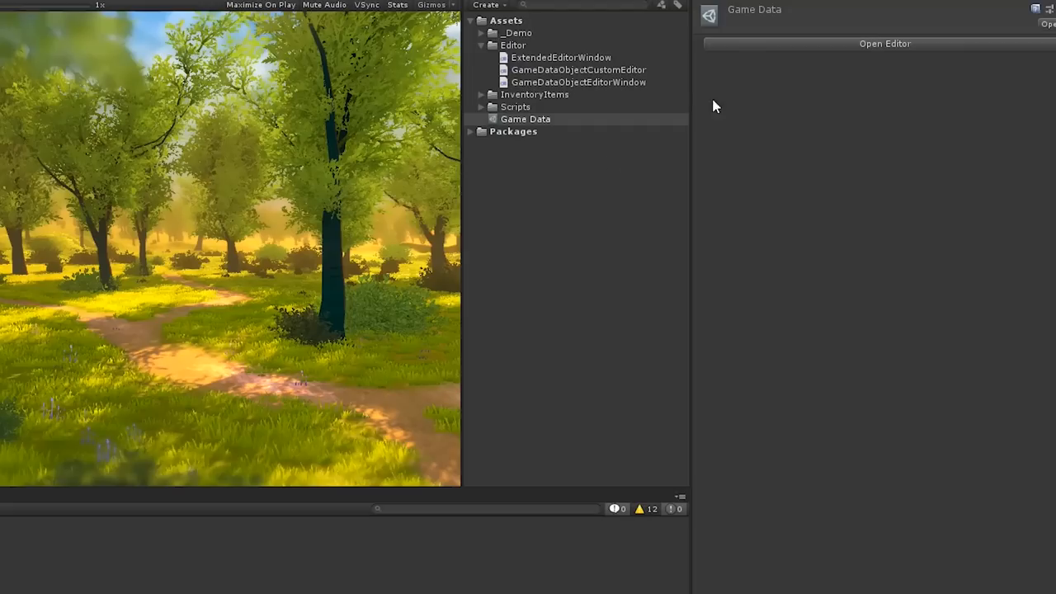
mouse_move(768, 47)
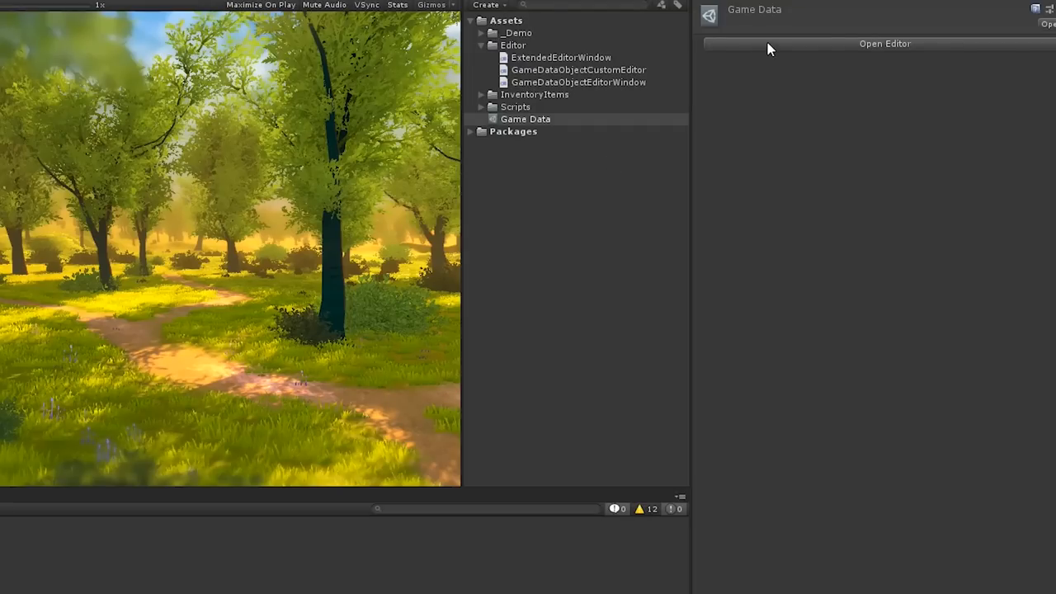
- Open the Game Data Editor from the inspector and select Element 0 in the sidebar
left_click(885, 44)
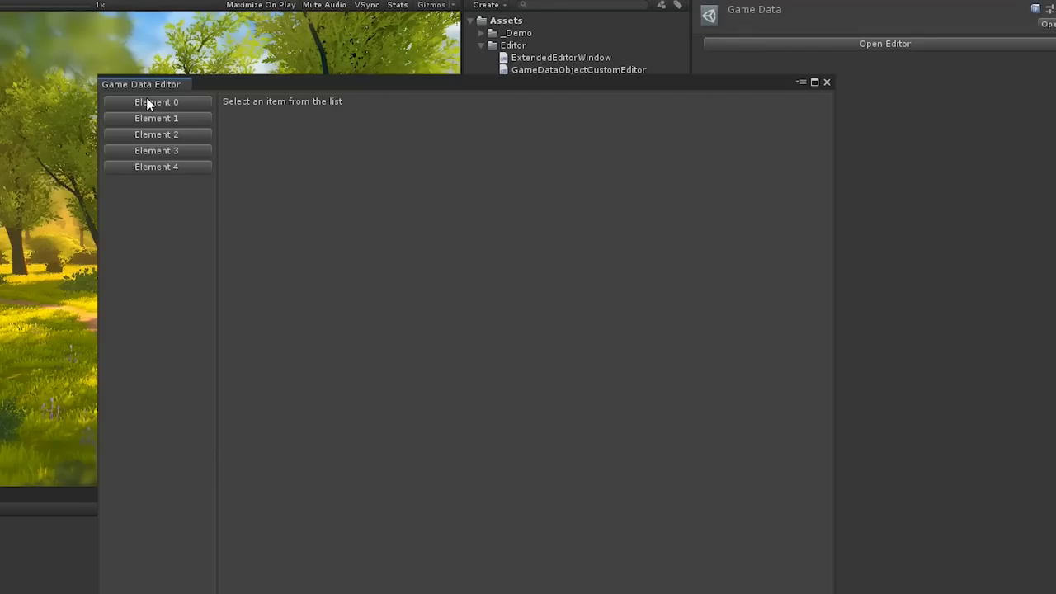
left_click(156, 102)
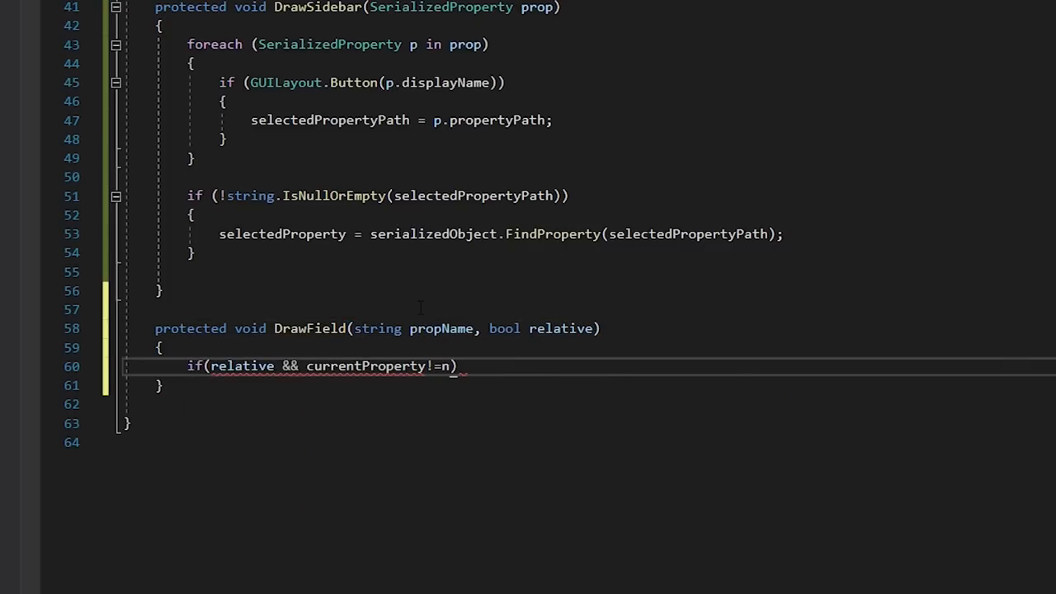
- Write DrawField to draw a relative PropertyField from currentProperty, else from serializedObject
type("EditorGUILayout.PropertyField(cuir")
type("if(")
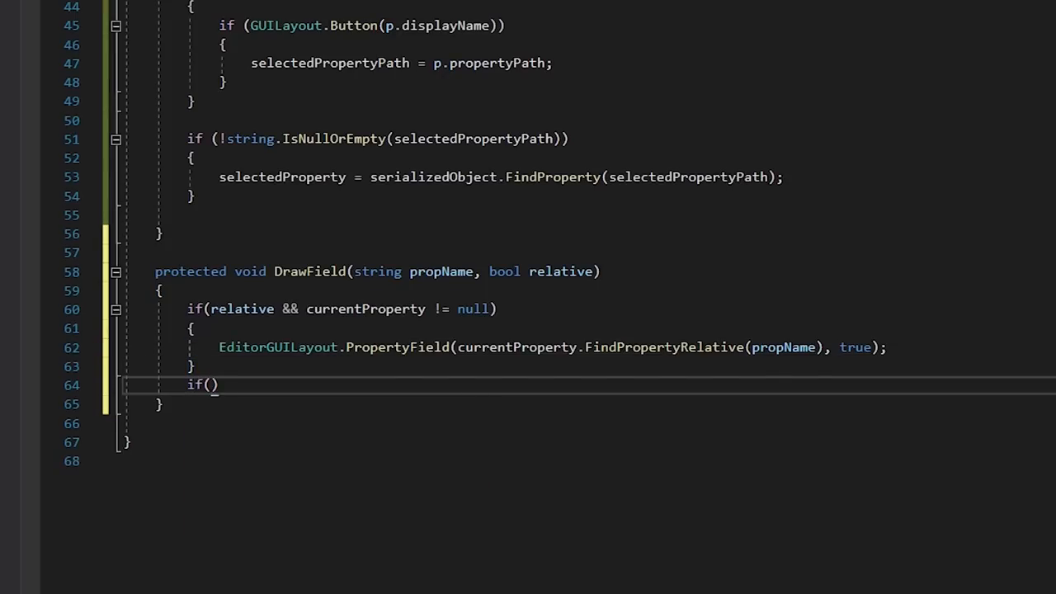
type("else if(serializedObject!=null)")
type("EditorGUILayout.PropertyField(")
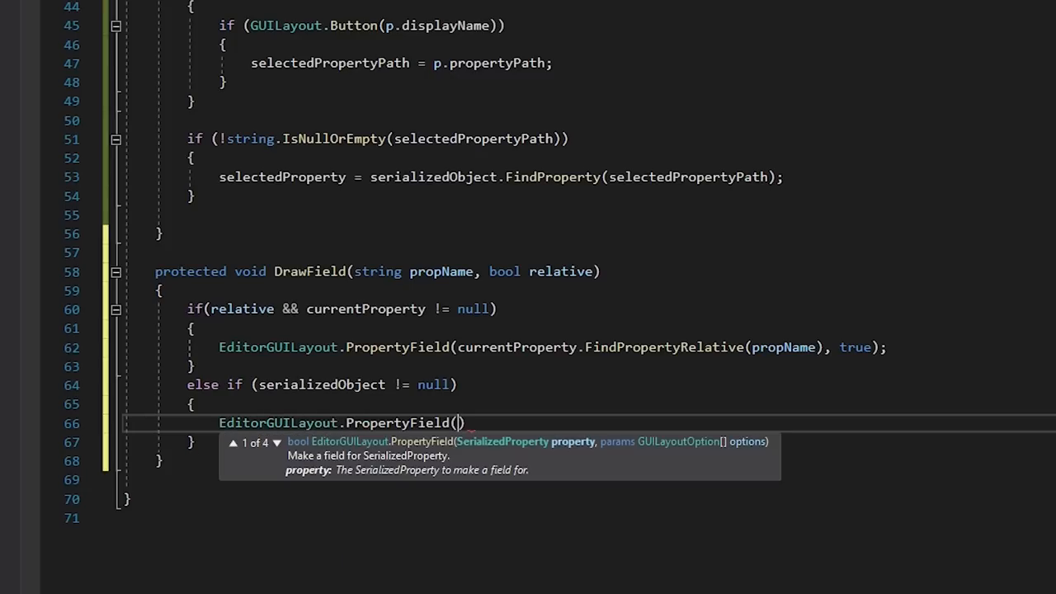
type("serializedObject.FindProperty(propName), true);")
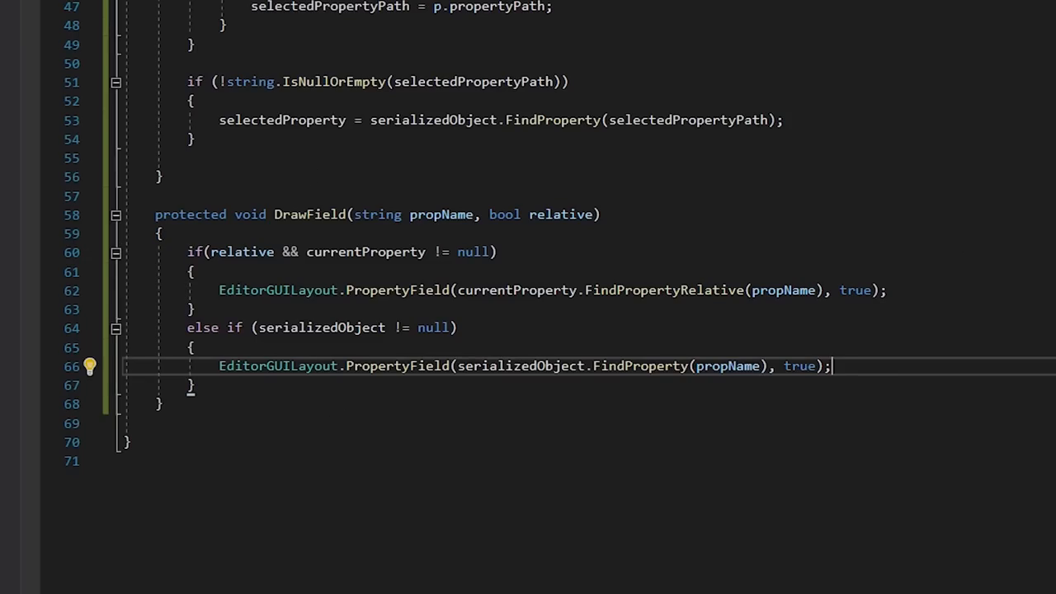
- Begin DrawSelectedPropertiesPanel, drawing the selected property's name and title fields in a box
scroll("up", 3)
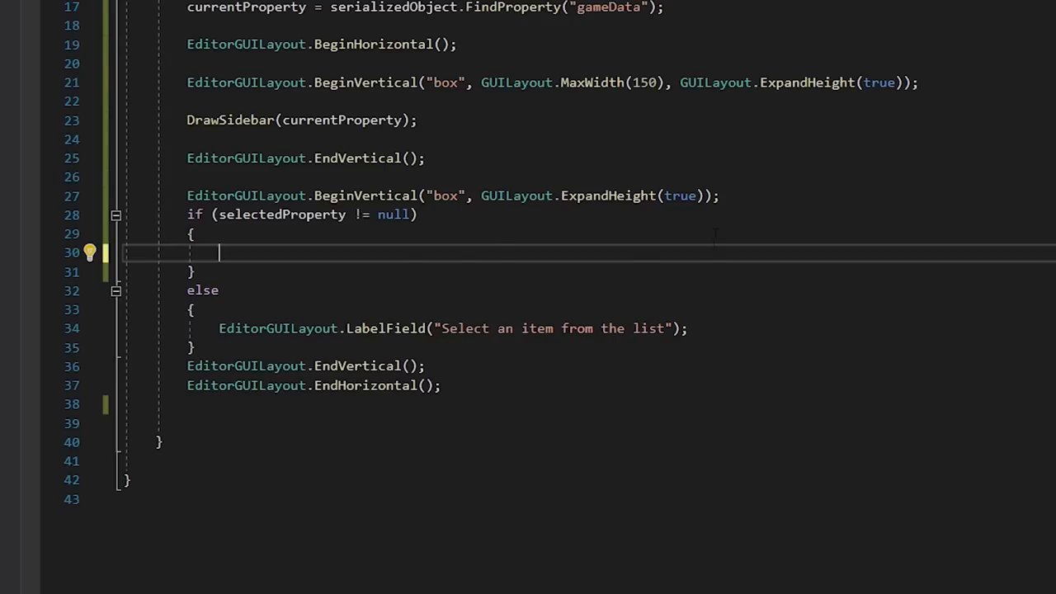
type("void DrawSelectedProperties()")
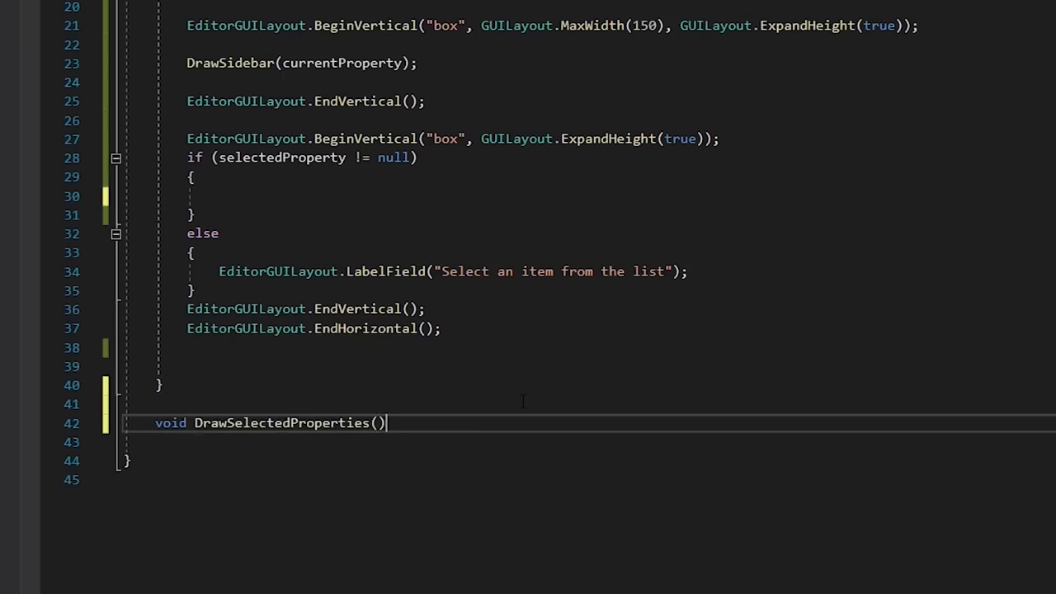
type("DrawS")
type("EditorG")
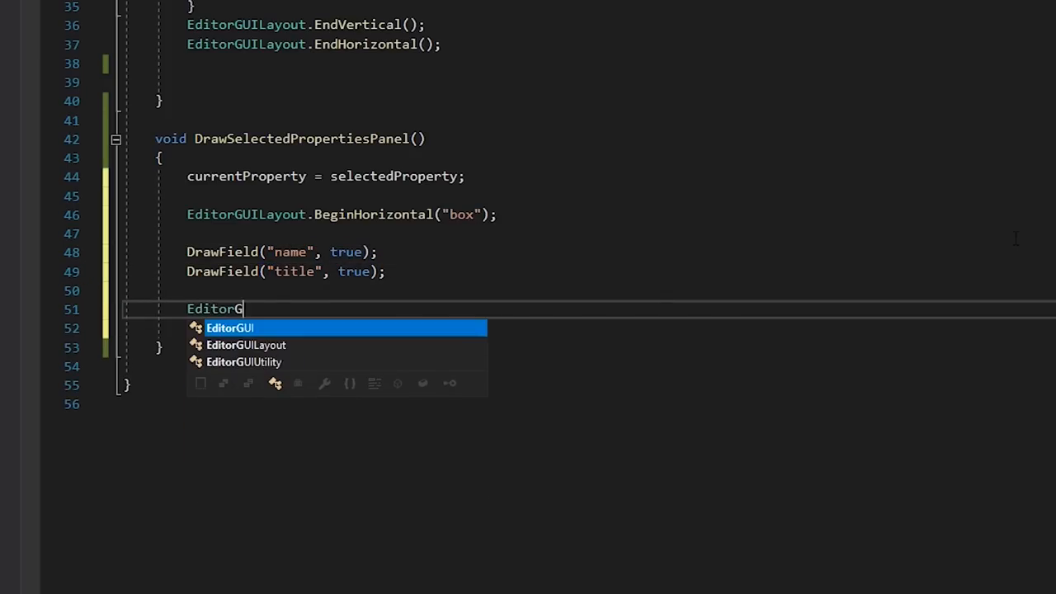
scroll("down", 3)
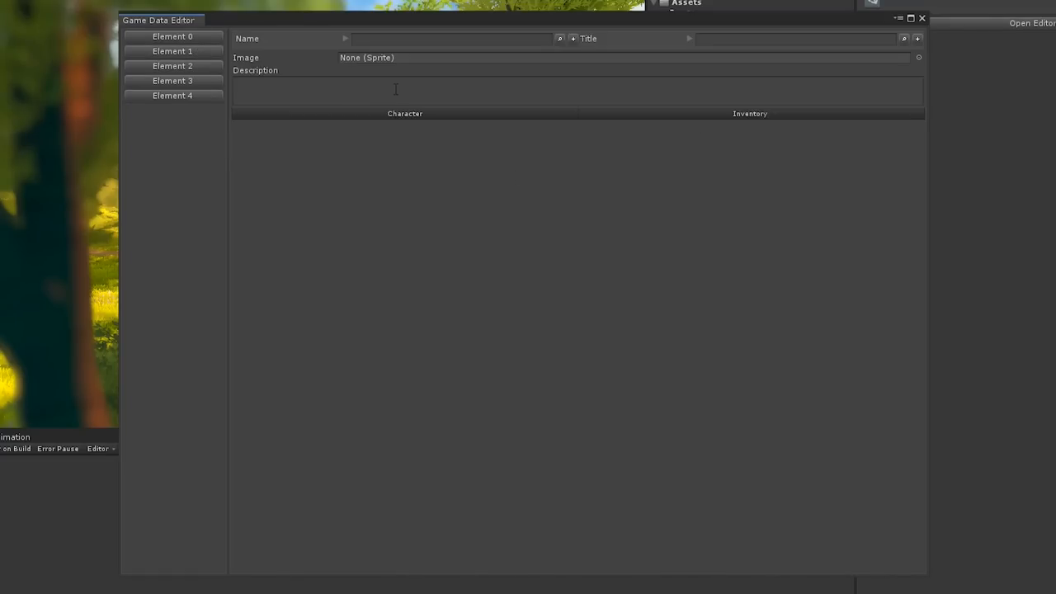
- Show the Inventory tab with inventory sizes and upgrade cost for the selected element
left_click(749, 113)
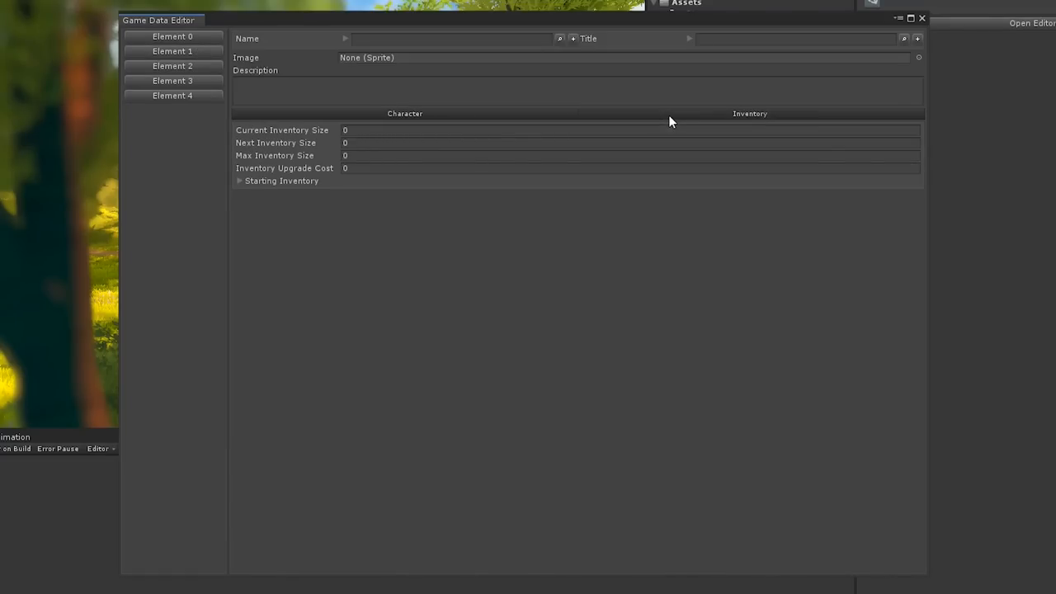
mouse_move(449, 113)
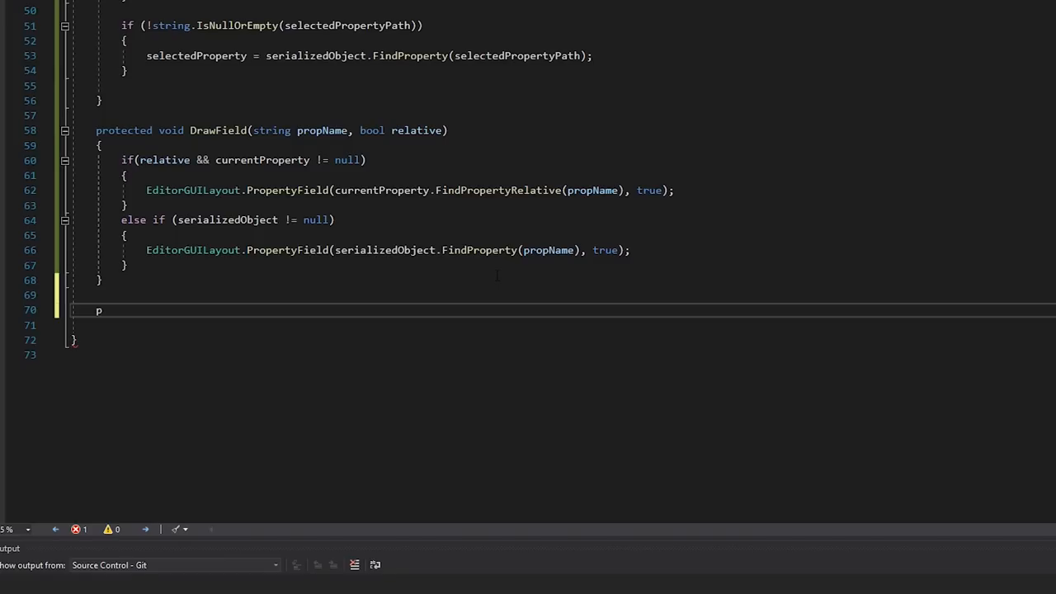
- Start a protected void Apply method declaration below DrawField
type("rotected void Apply")
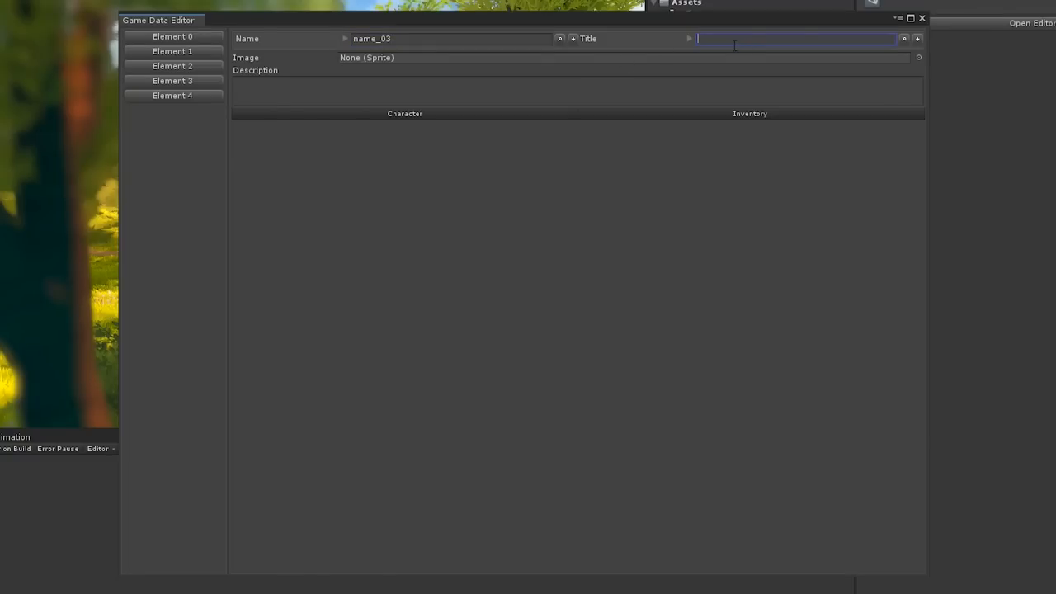
- Enter name_03 as the element's Name and Title and start typing its description
type("name_03")
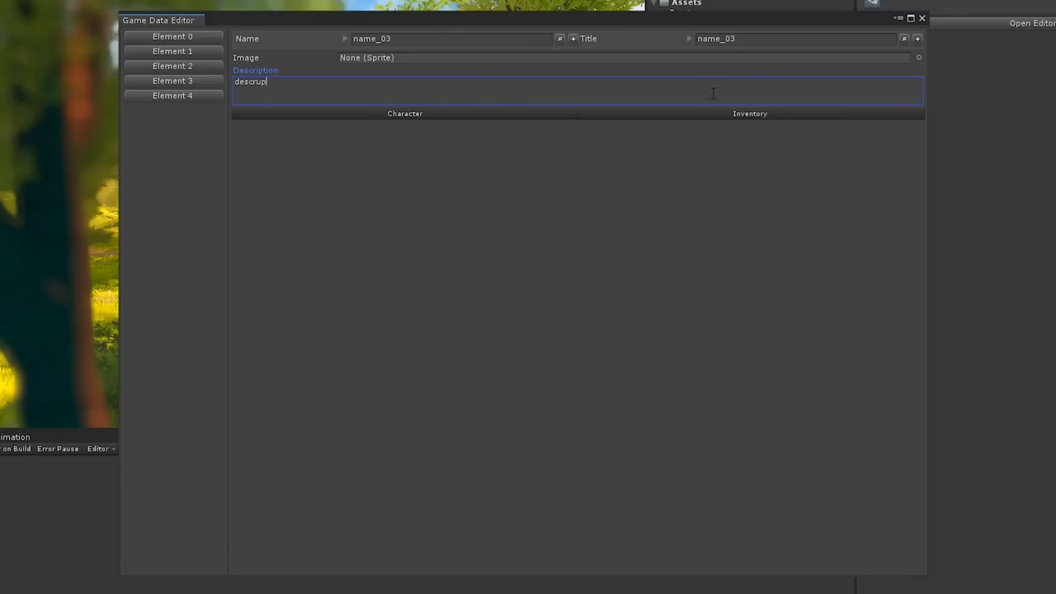
type("descriptiuon of")
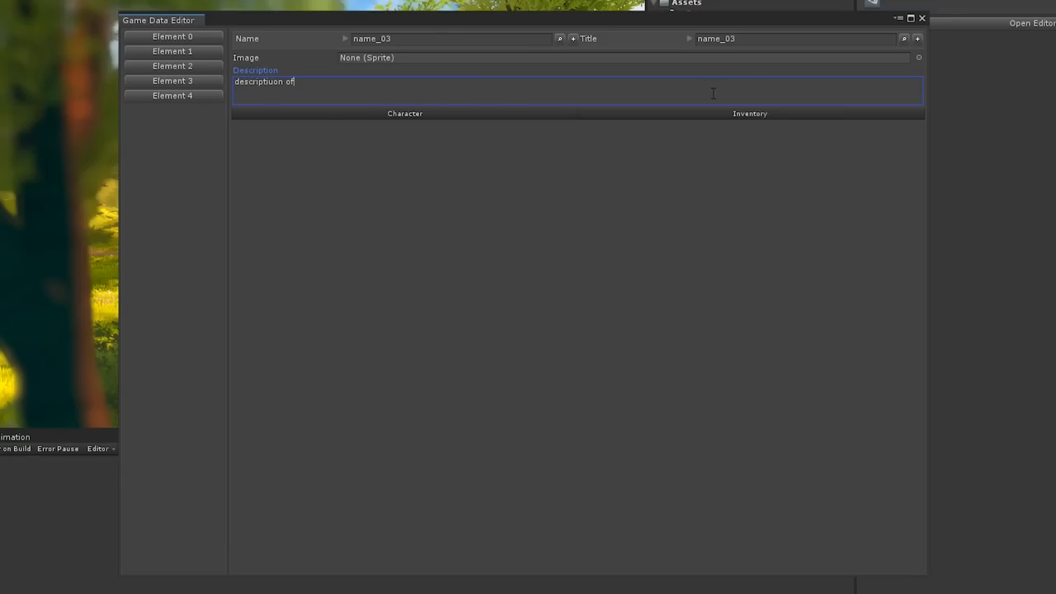